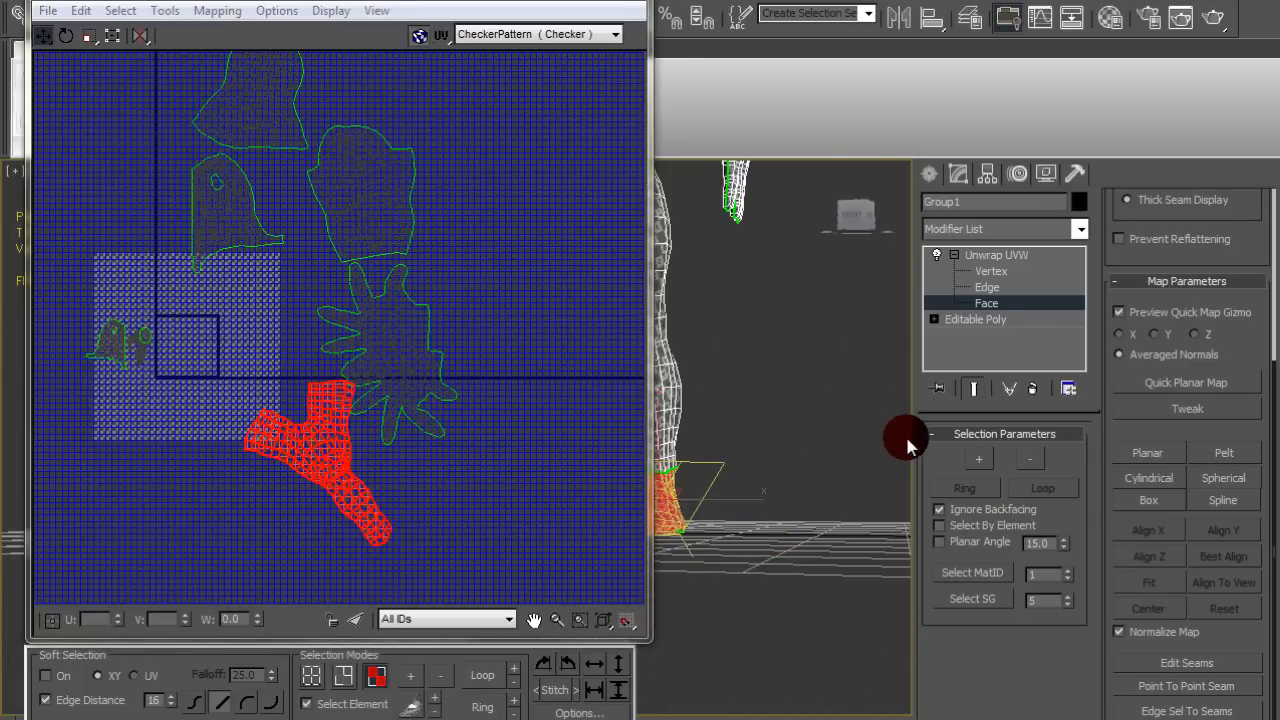
pyautogui.moveTo(1098, 445)
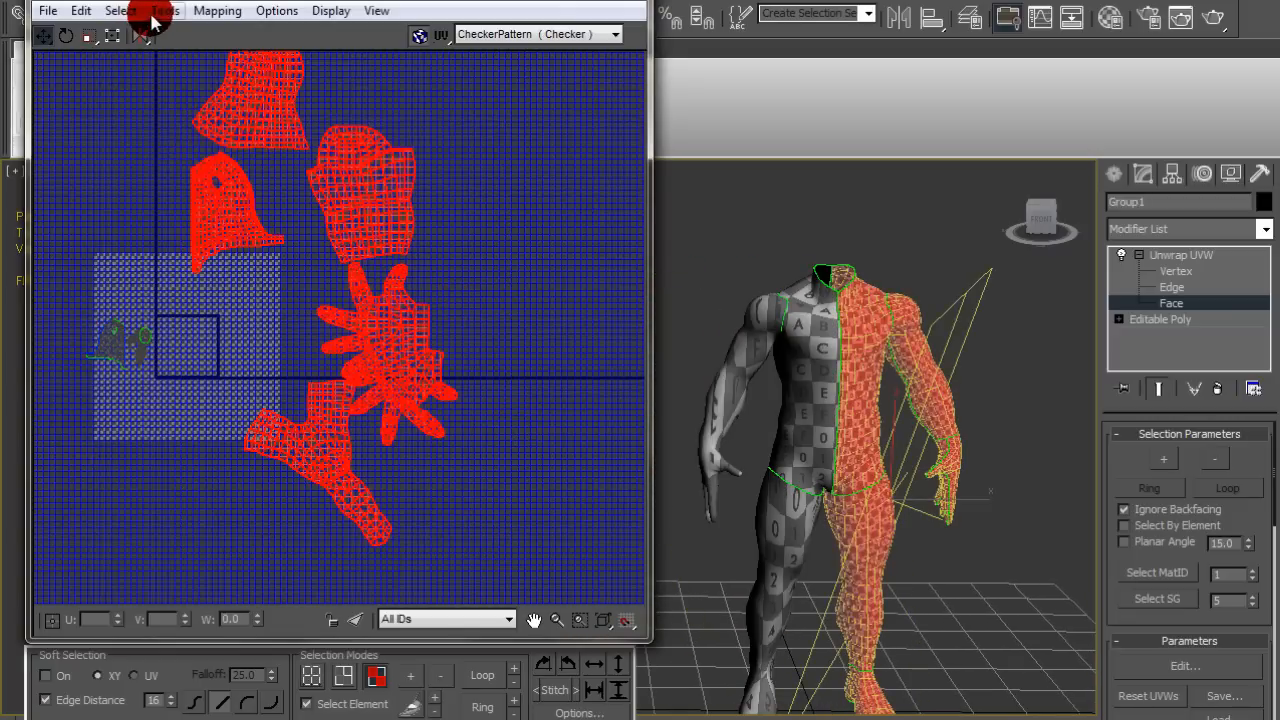
# Step: Pack the body's UV shells using Recursive Packing with Normalize Clusters
pyautogui.click(166, 10)
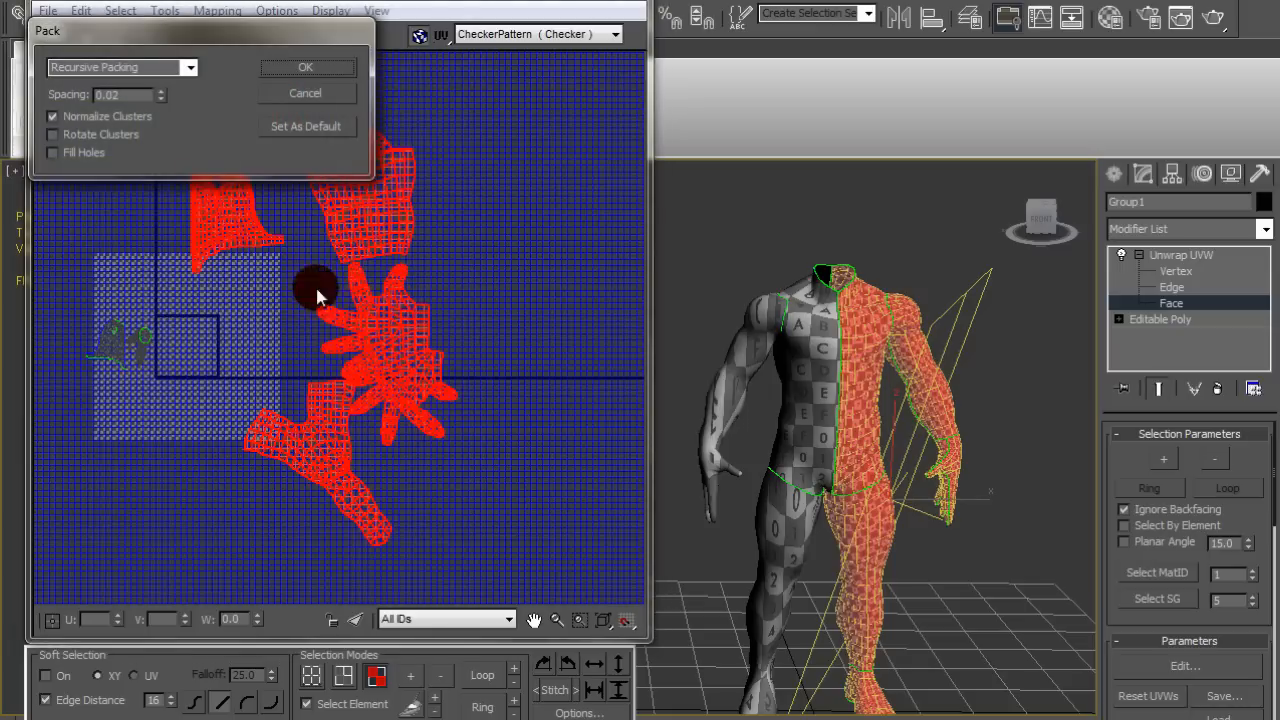
pyautogui.click(305, 67)
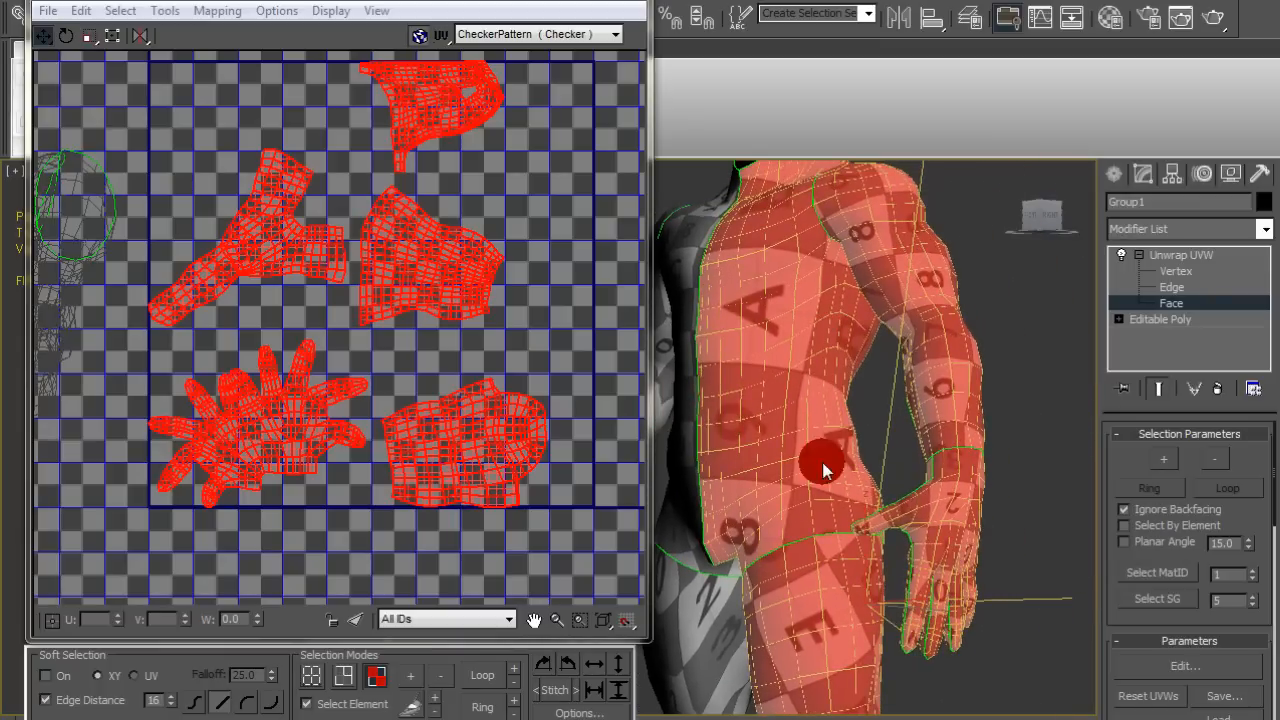
pyautogui.moveTo(810, 340)
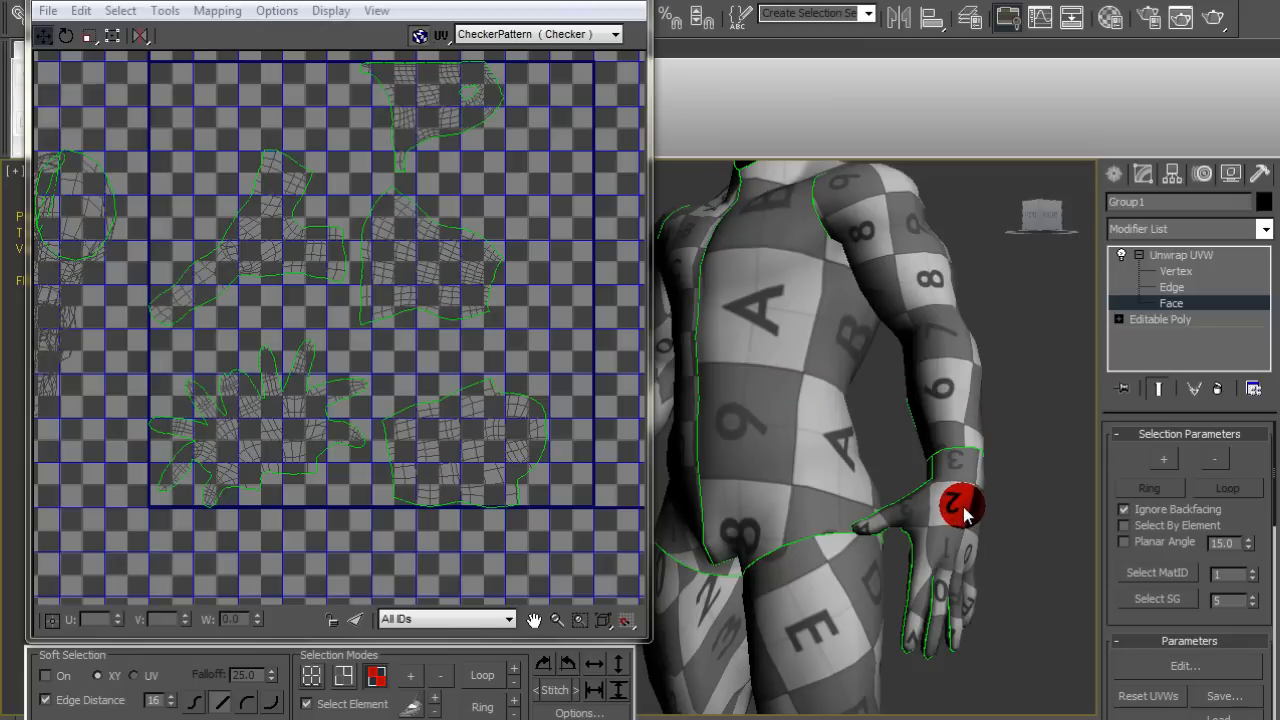
pyautogui.moveTo(383, 205)
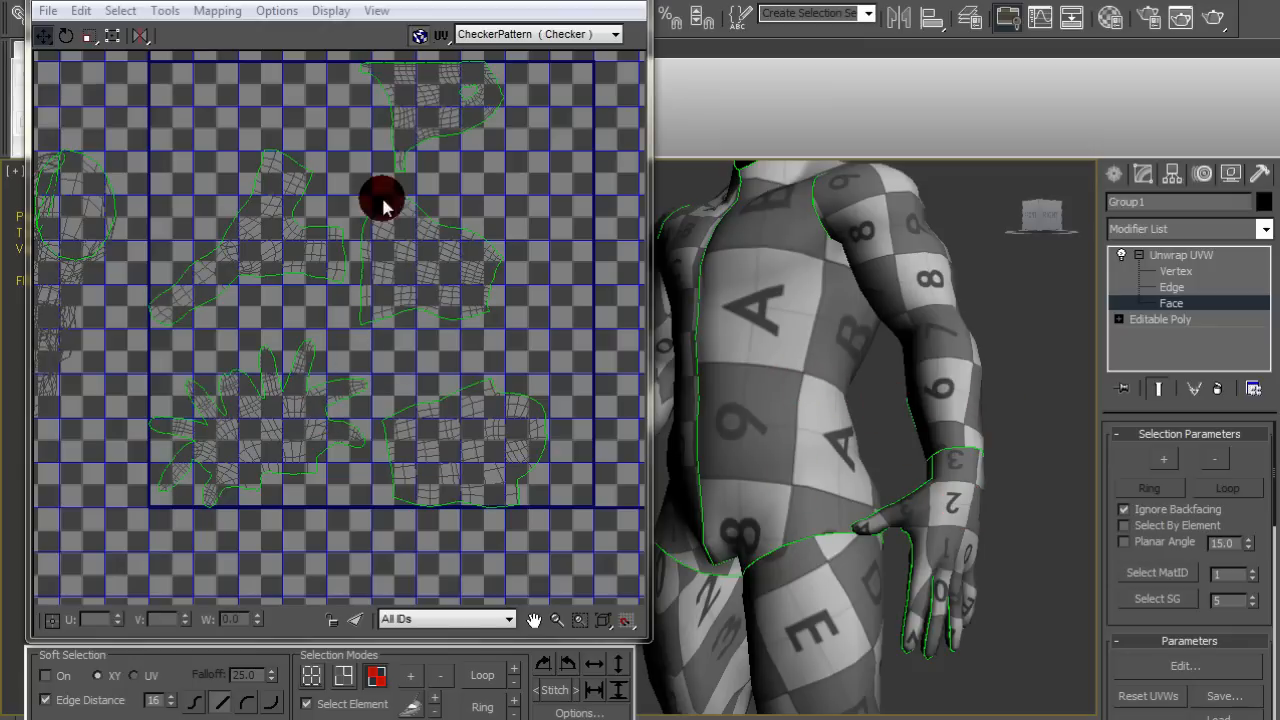
# Step: Select the torso UV shell, scale it up, and move it to the left side
pyautogui.click(290, 450)
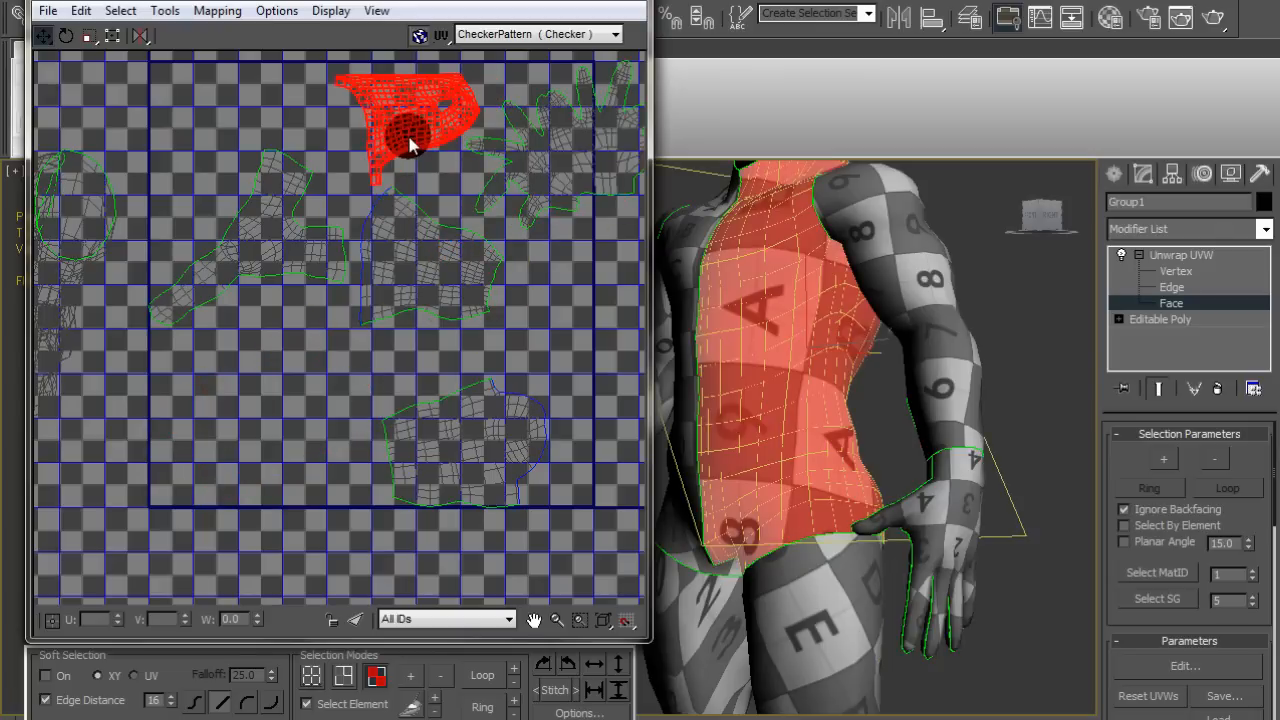
pyautogui.moveTo(410, 140); pyautogui.dragTo(600, 350)
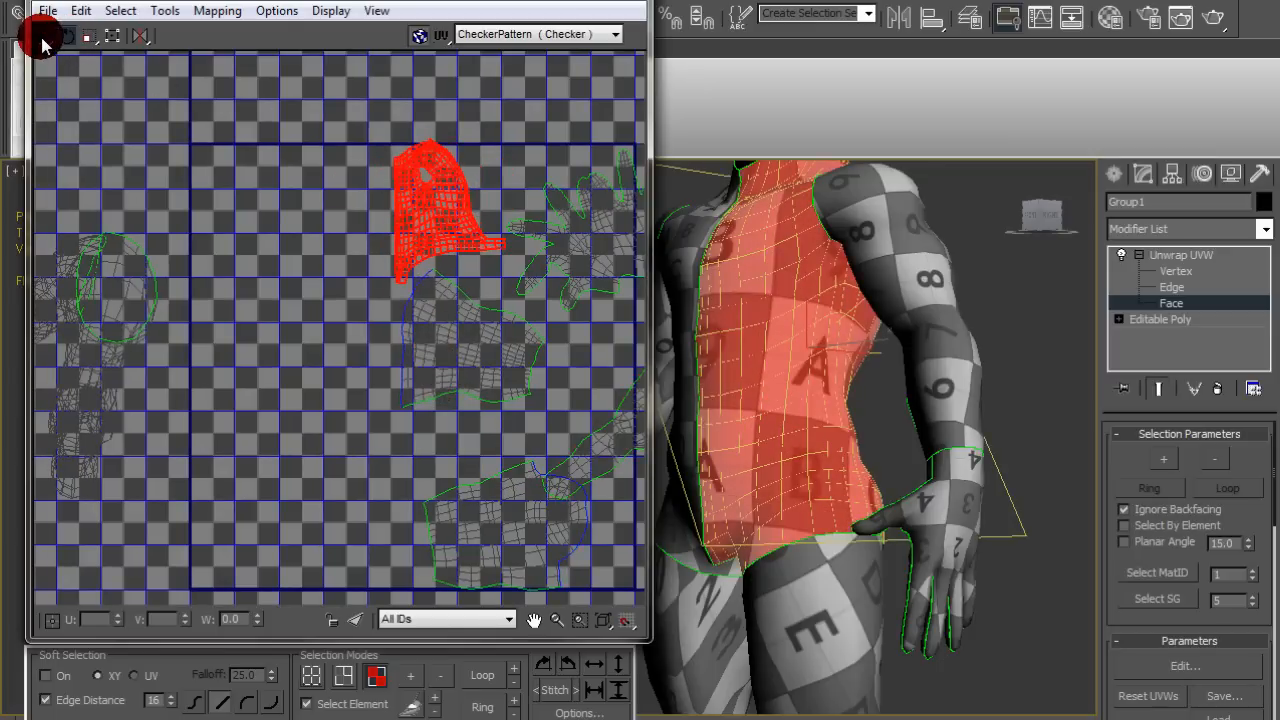
pyautogui.moveTo(430, 210); pyautogui.dragTo(320, 410)
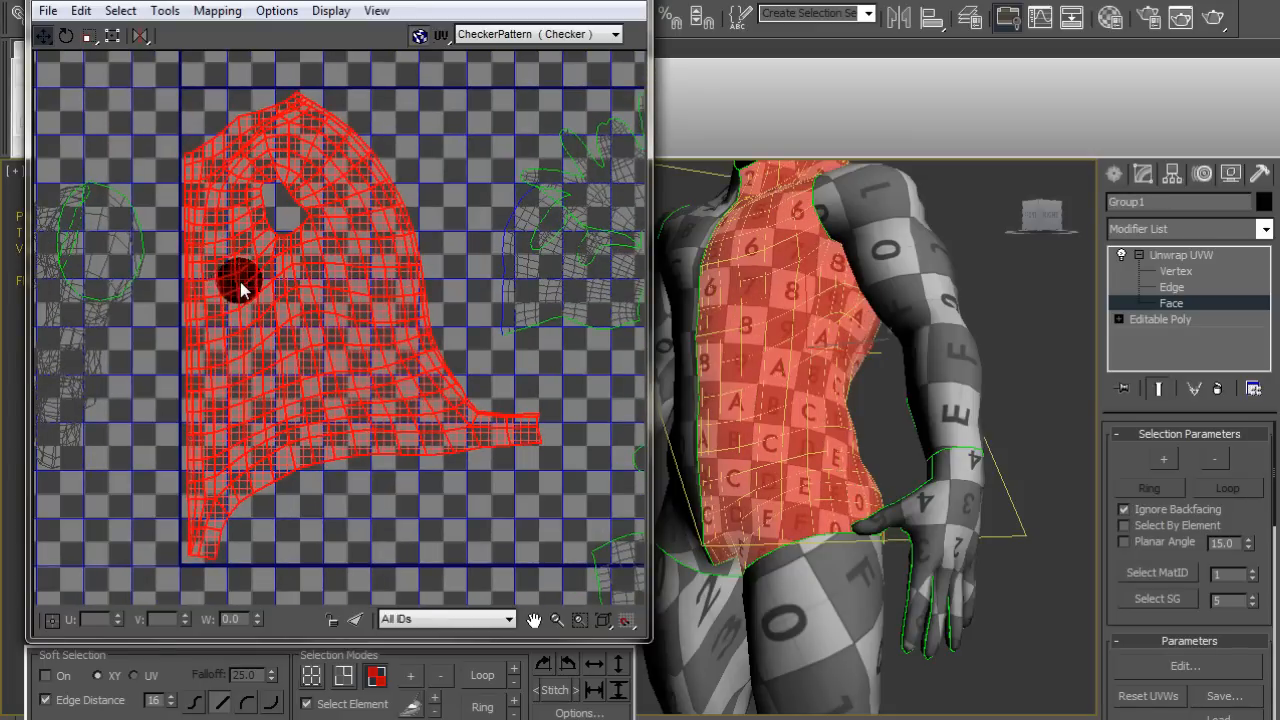
pyautogui.moveTo(240, 285); pyautogui.dragTo(485, 450)
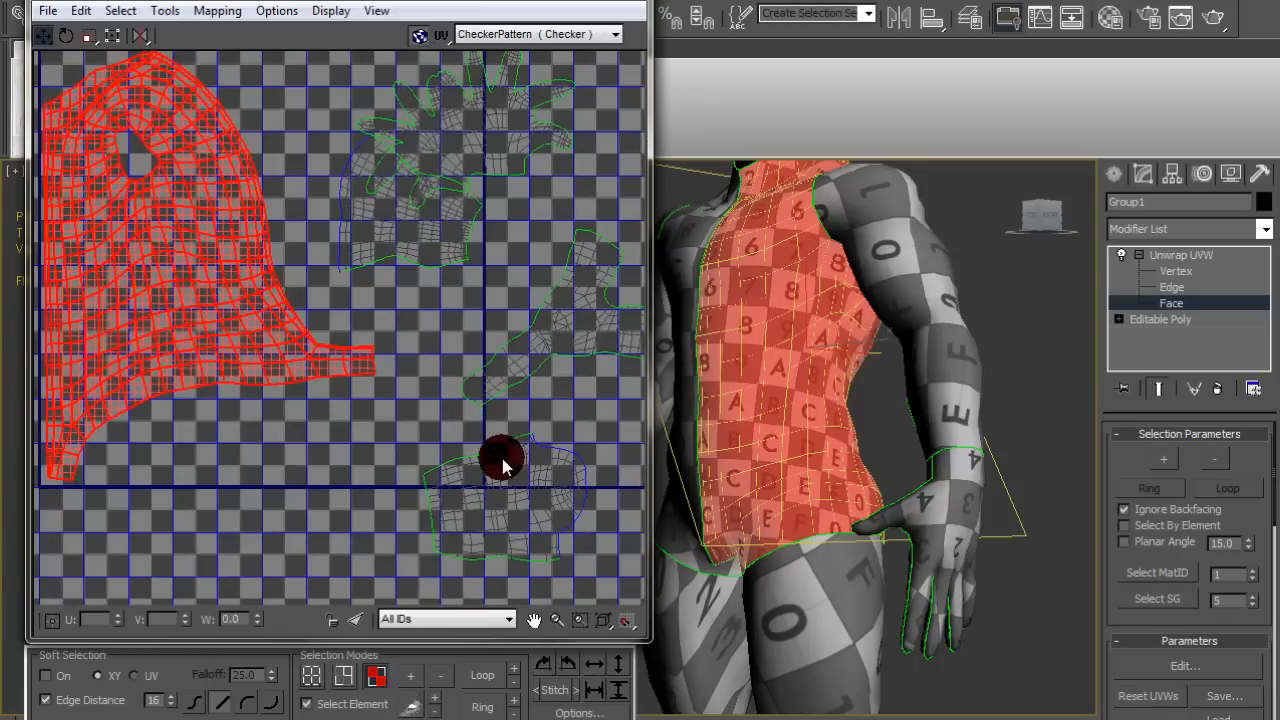
# Step: Select the upper arm shell and reposition the leg UV shell near the top
pyautogui.click(385, 455)
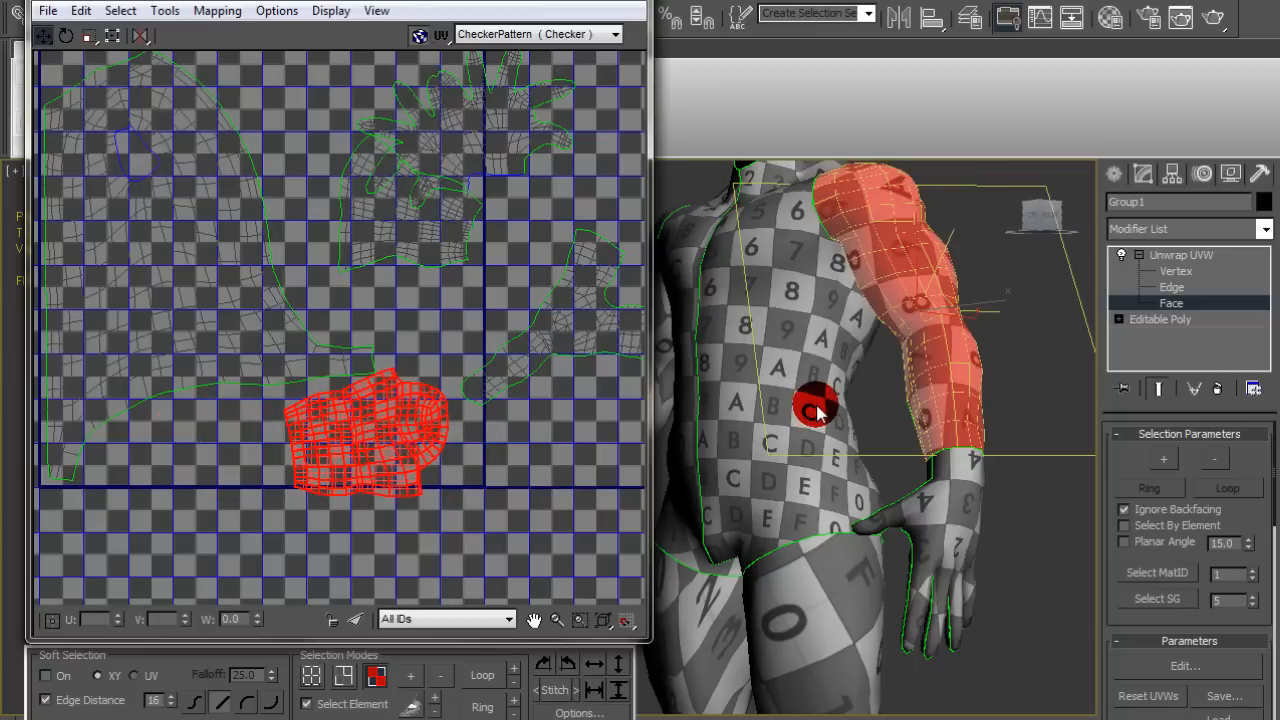
pyautogui.moveTo(105, 48)
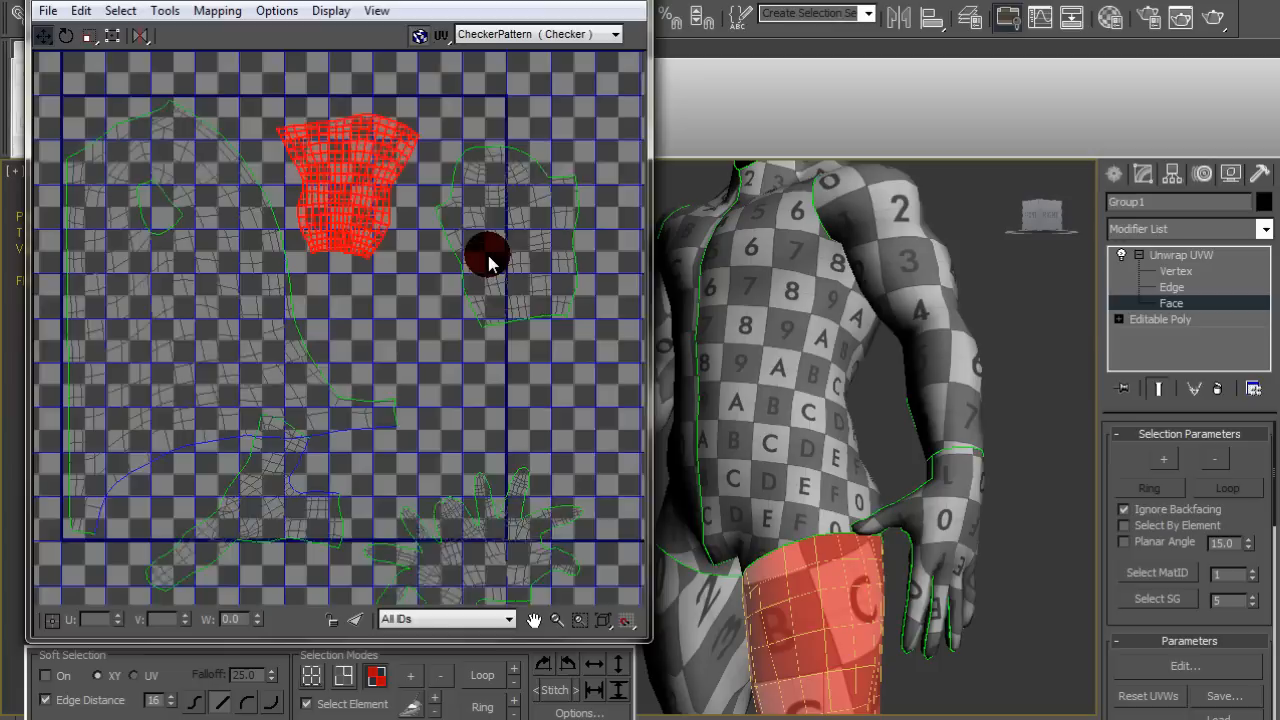
pyautogui.moveTo(490, 255); pyautogui.dragTo(455, 320)
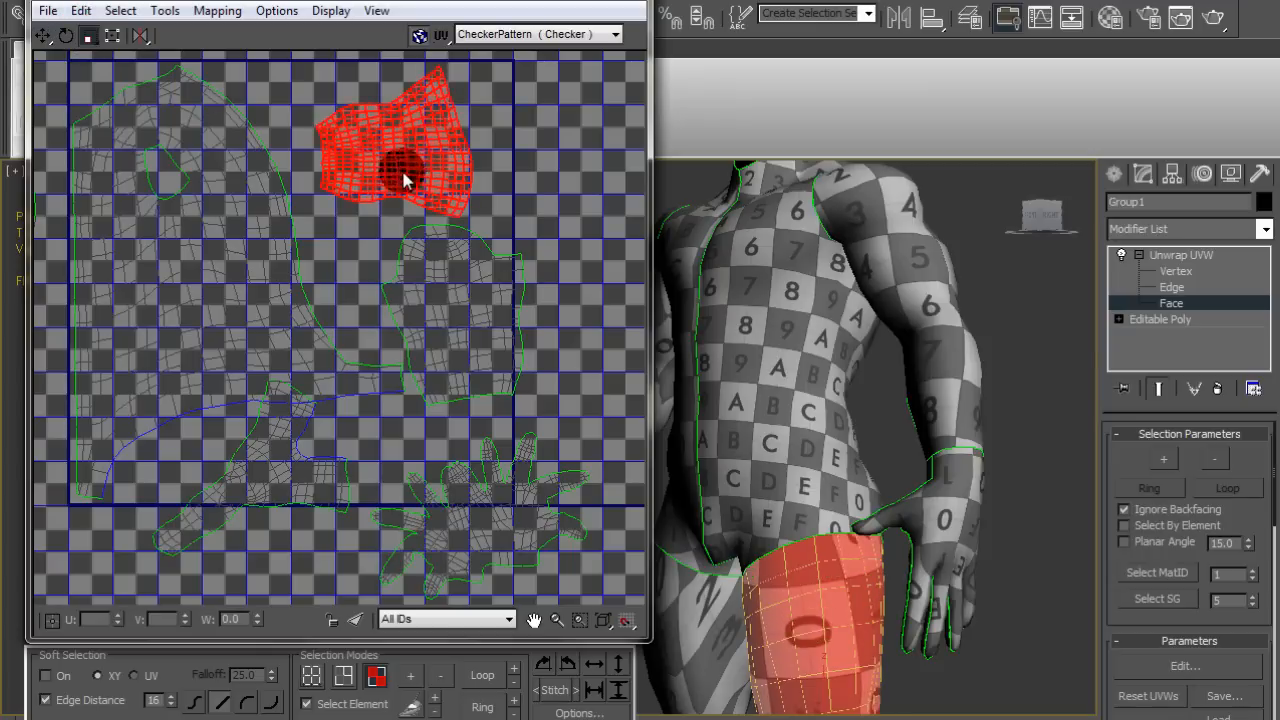
pyautogui.moveTo(405, 180); pyautogui.dragTo(420, 280)
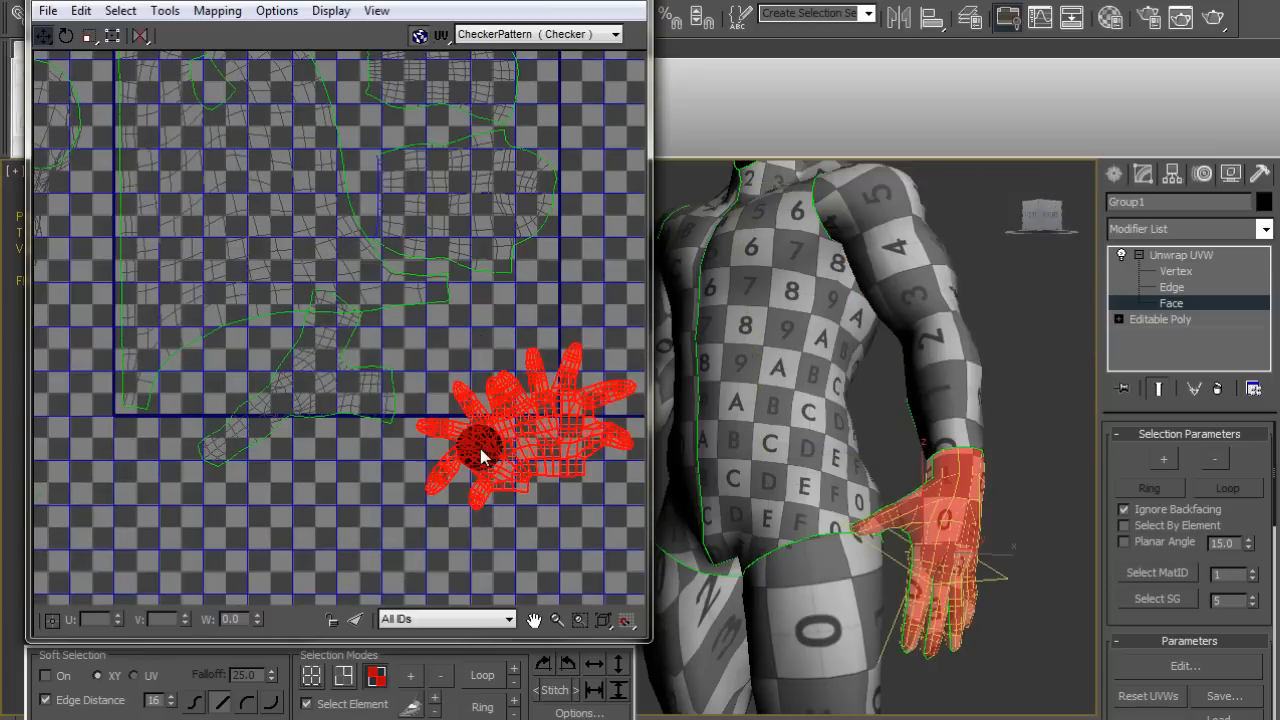
# Step: Move the hand UV shell into free space, scale it up, and place it lower left
pyautogui.moveTo(515, 440); pyautogui.dragTo(480, 360)
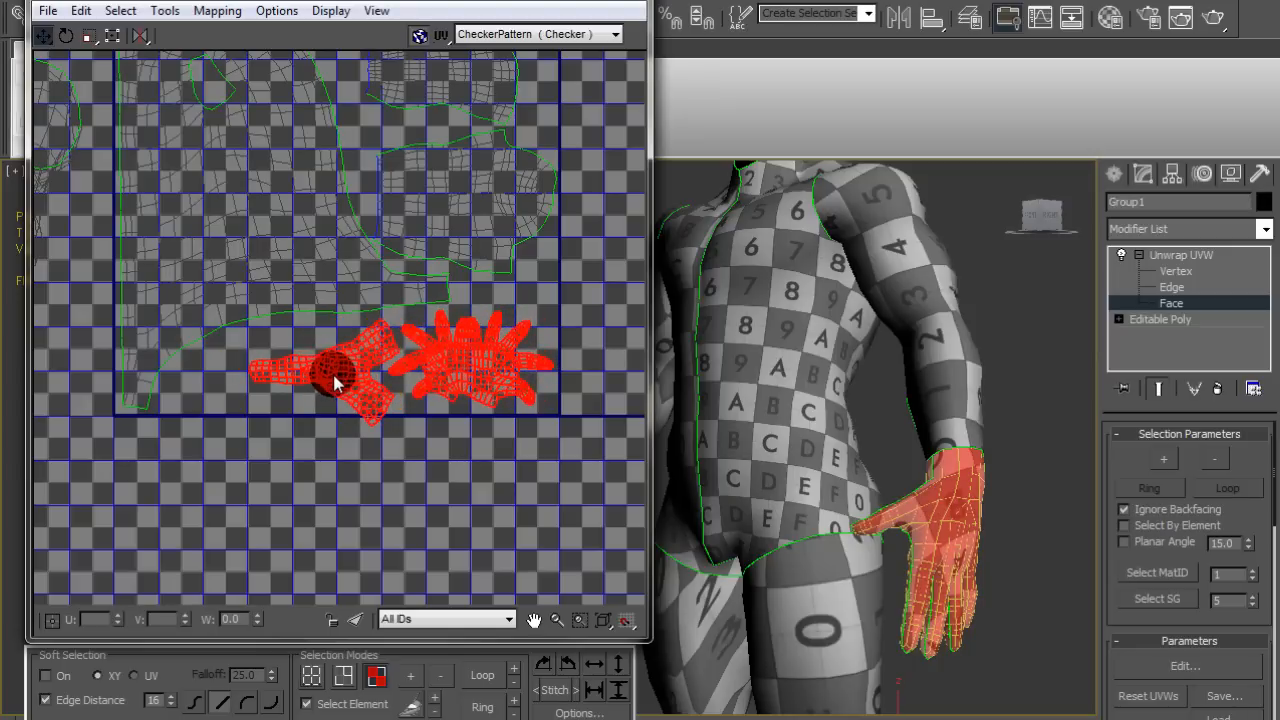
pyautogui.moveTo(335, 380); pyautogui.dragTo(270, 500)
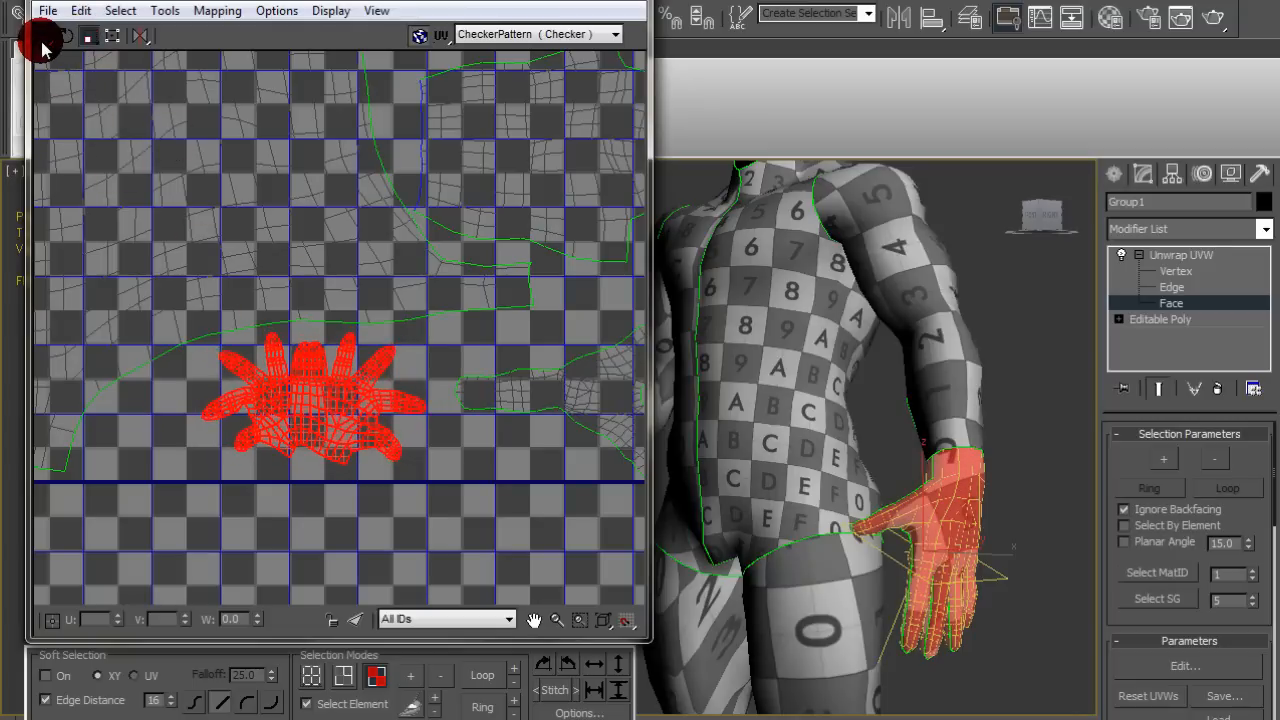
pyautogui.moveTo(315, 400); pyautogui.dragTo(270, 412)
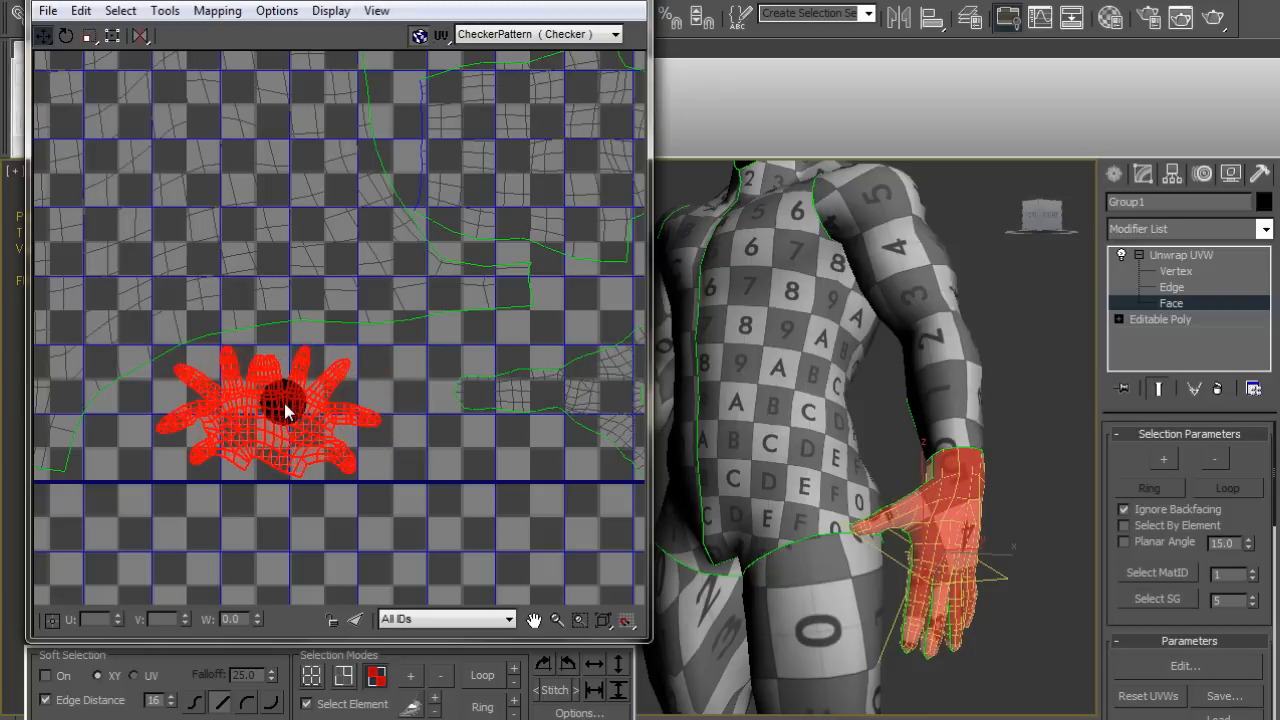
pyautogui.moveTo(285, 410); pyautogui.dragTo(445, 410)
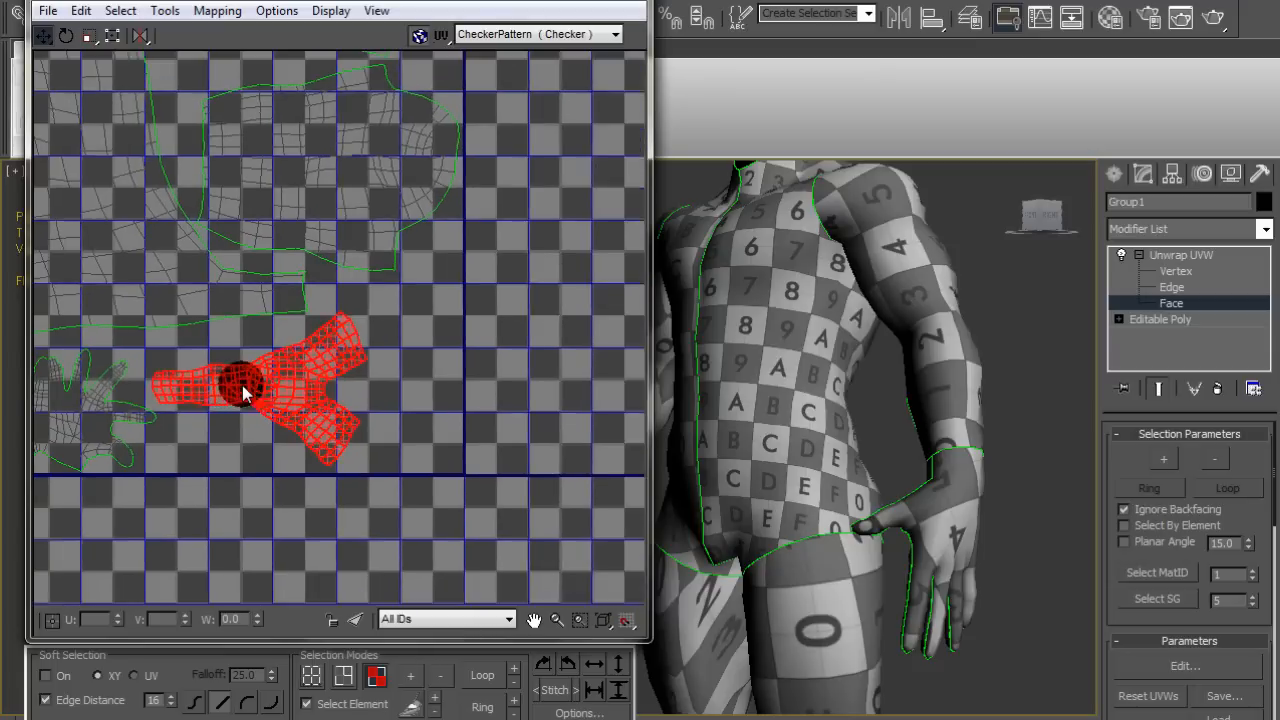
# Step: Move the foot UV shell into its final position
pyautogui.moveTo(250, 390); pyautogui.dragTo(320, 340)
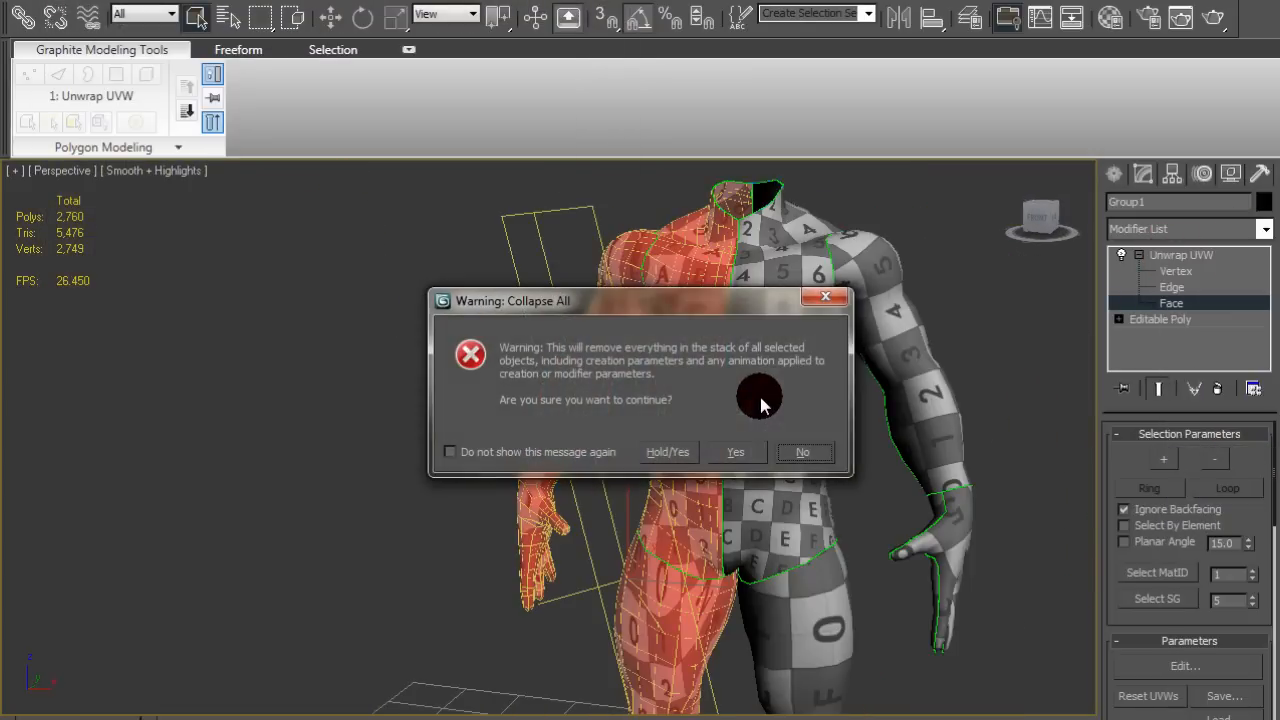
# Step: Confirm Collapse All in the warning dialog
pyautogui.click(735, 452)
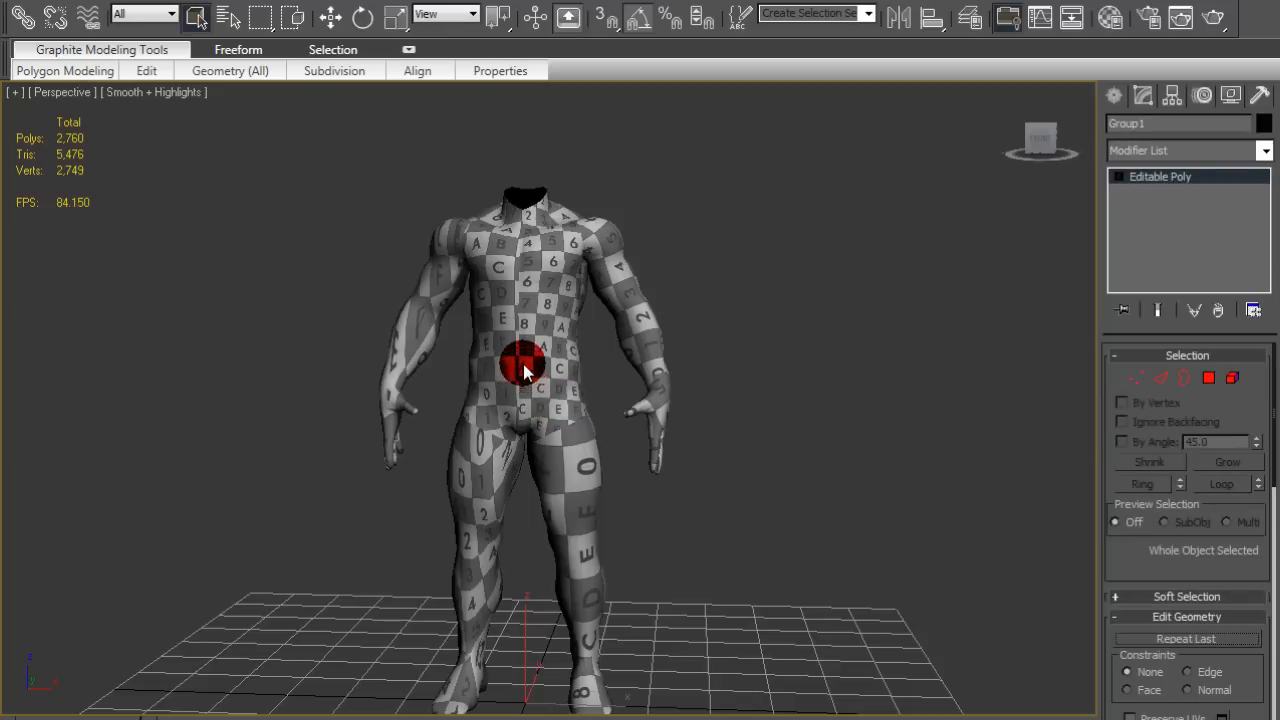
# Step: Export the body with the gw::OBJ-Exporter as 'hi_guy' and close the summary
pyautogui.click(18, 15)
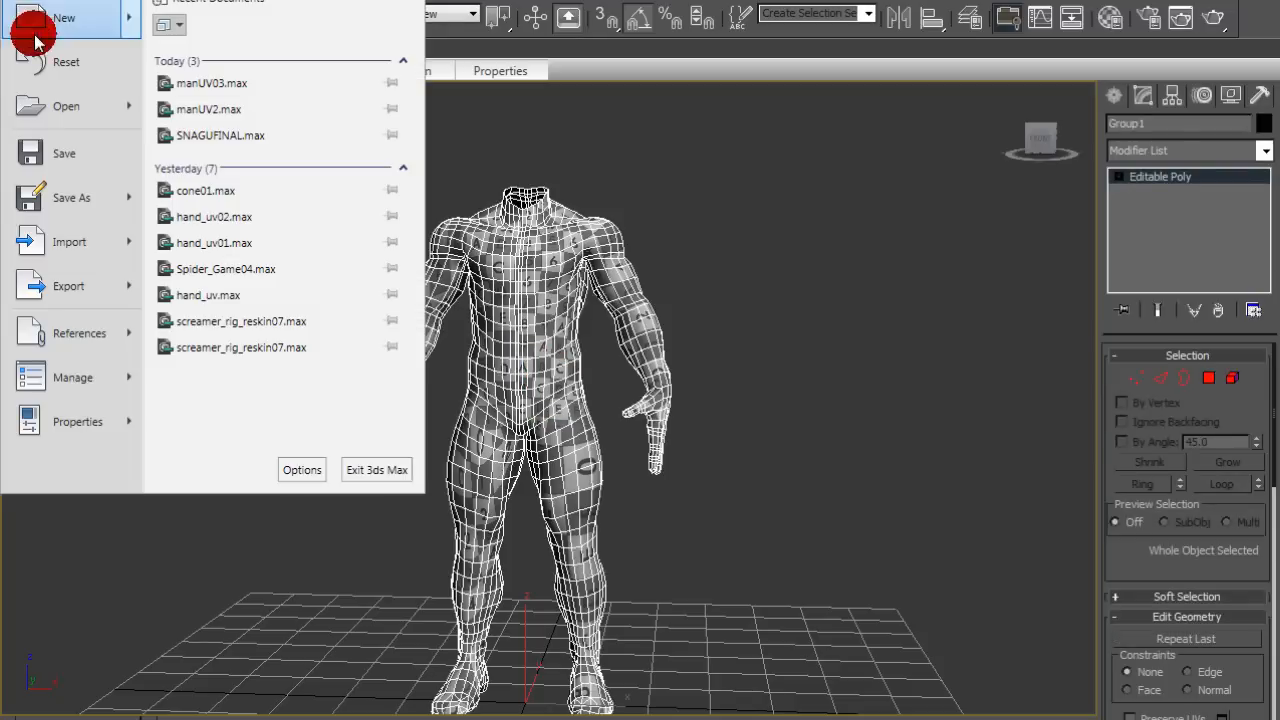
pyautogui.click(68, 285)
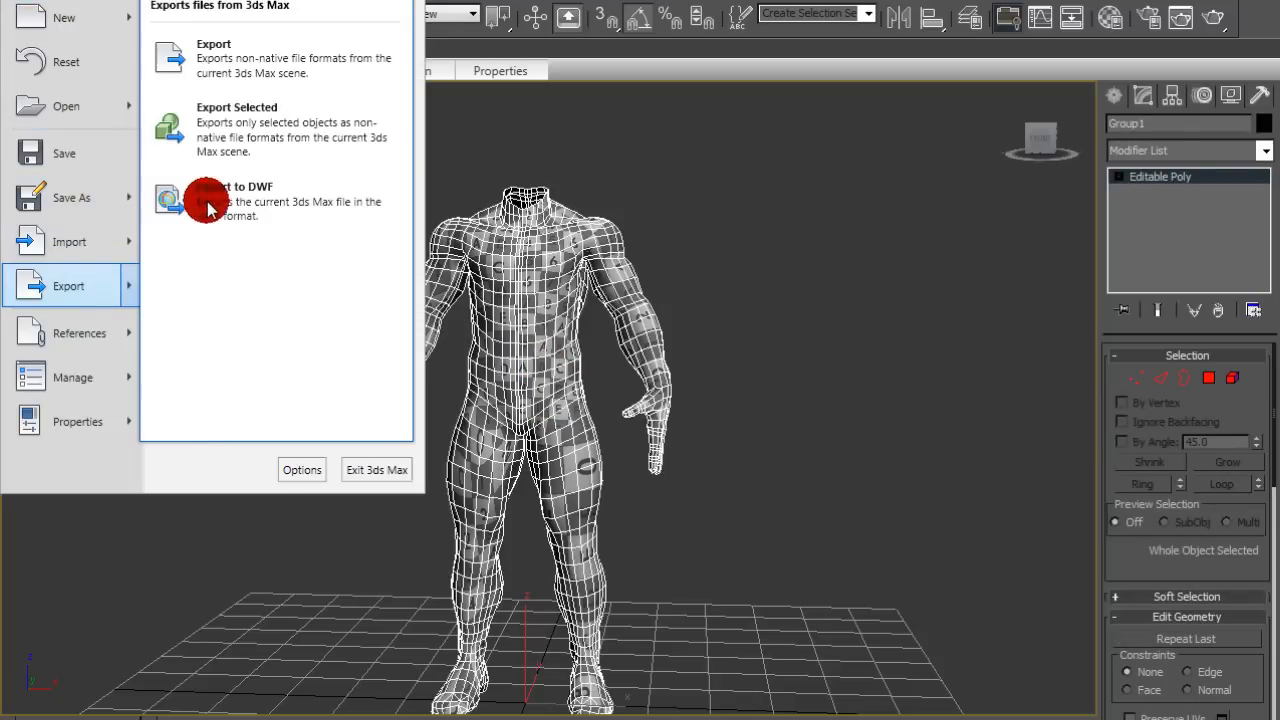
pyautogui.click(213, 44)
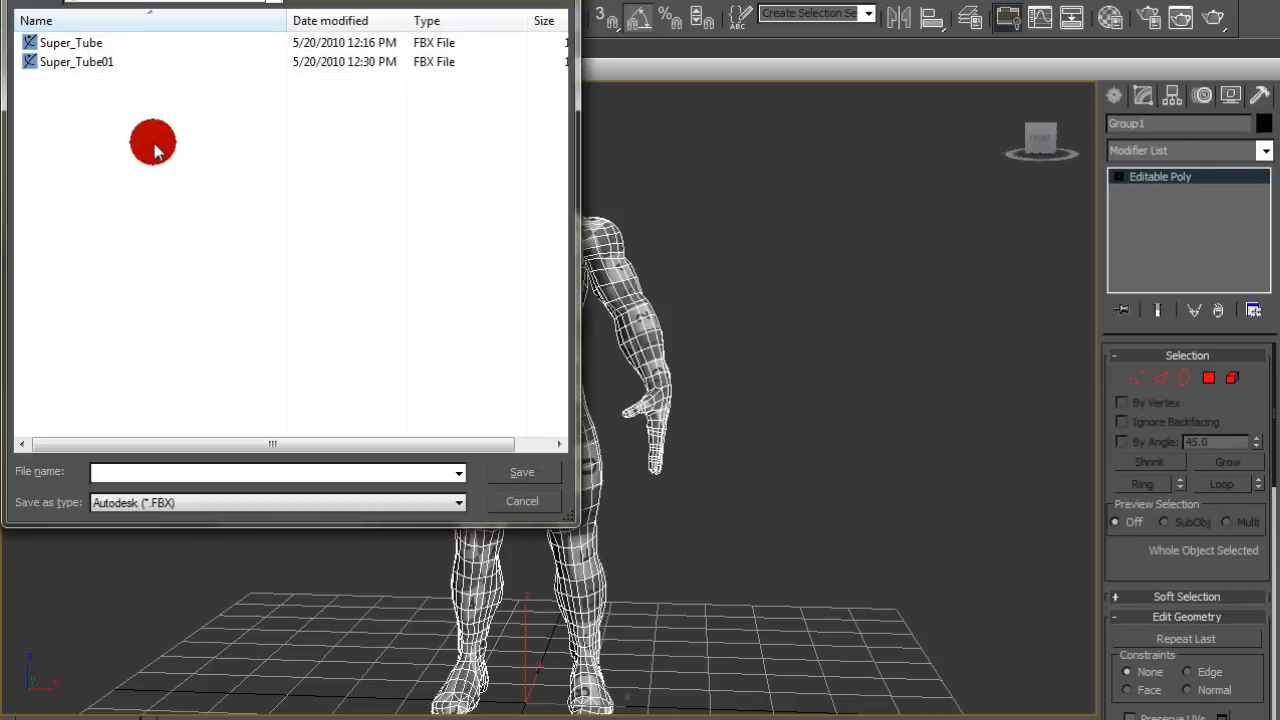
pyautogui.click(115, 13)
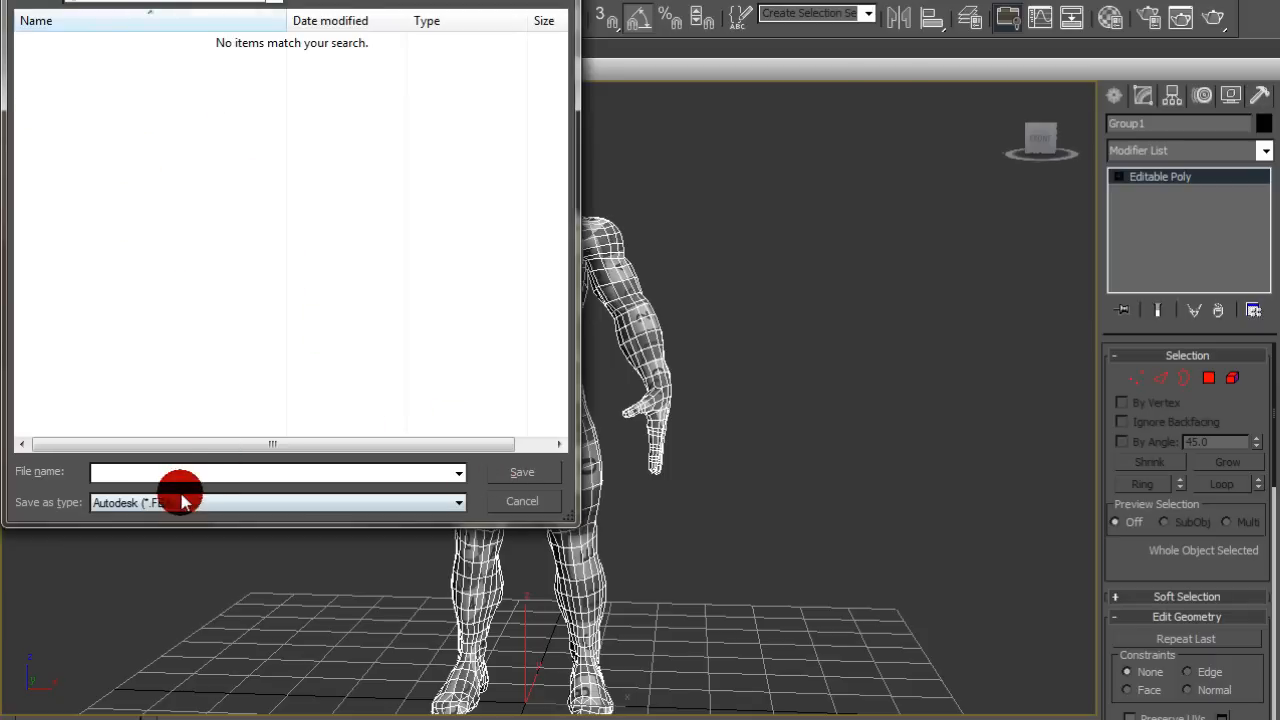
pyautogui.write('hi')
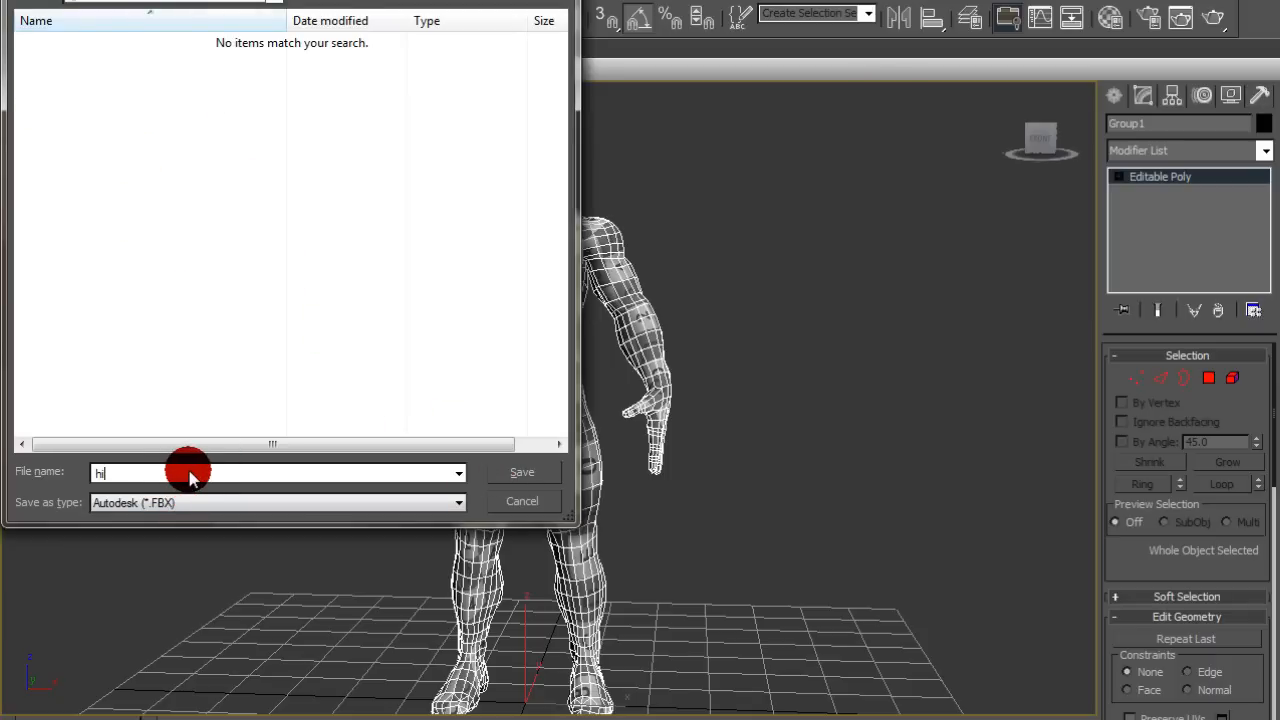
pyautogui.write('_guy')
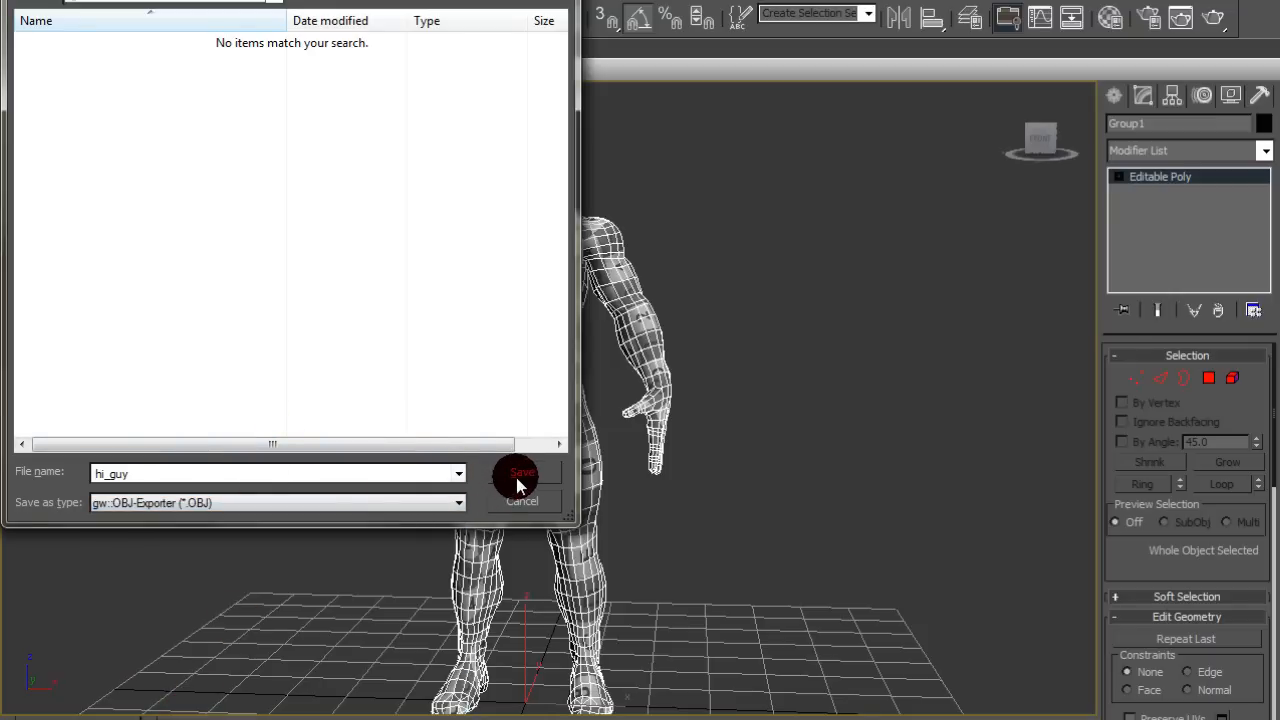
pyautogui.click(520, 476)
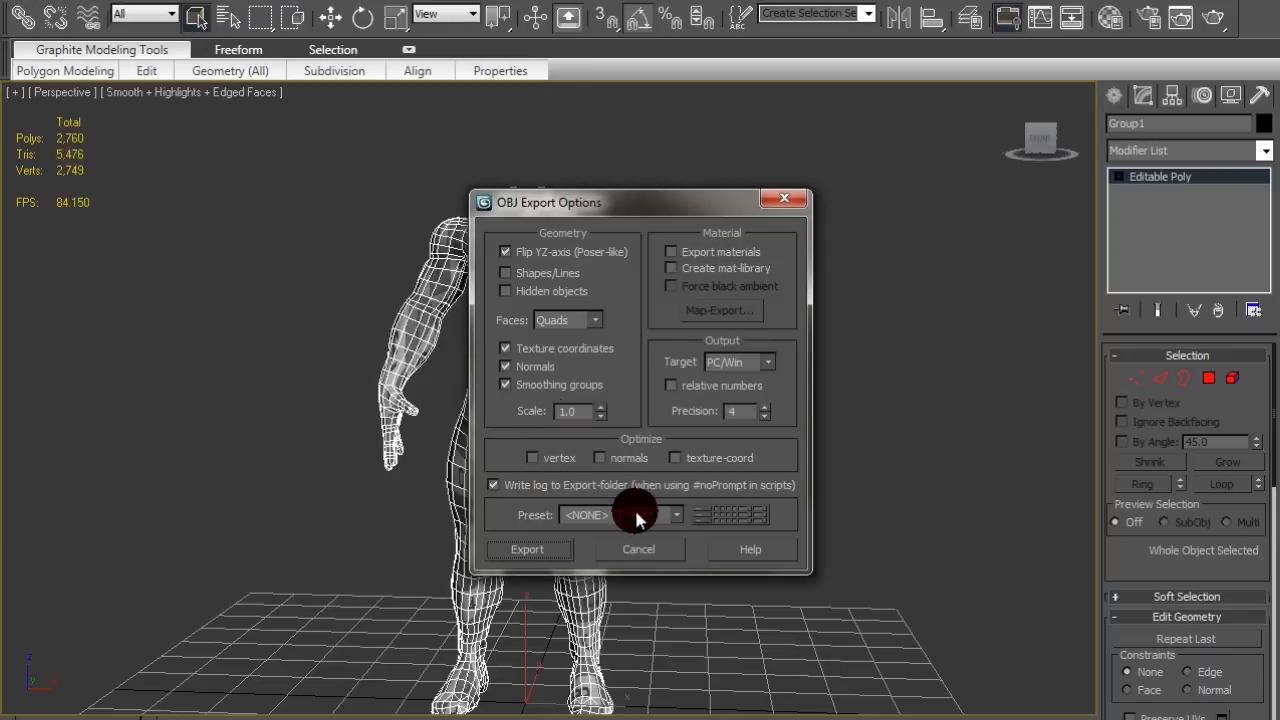
pyautogui.click(527, 549)
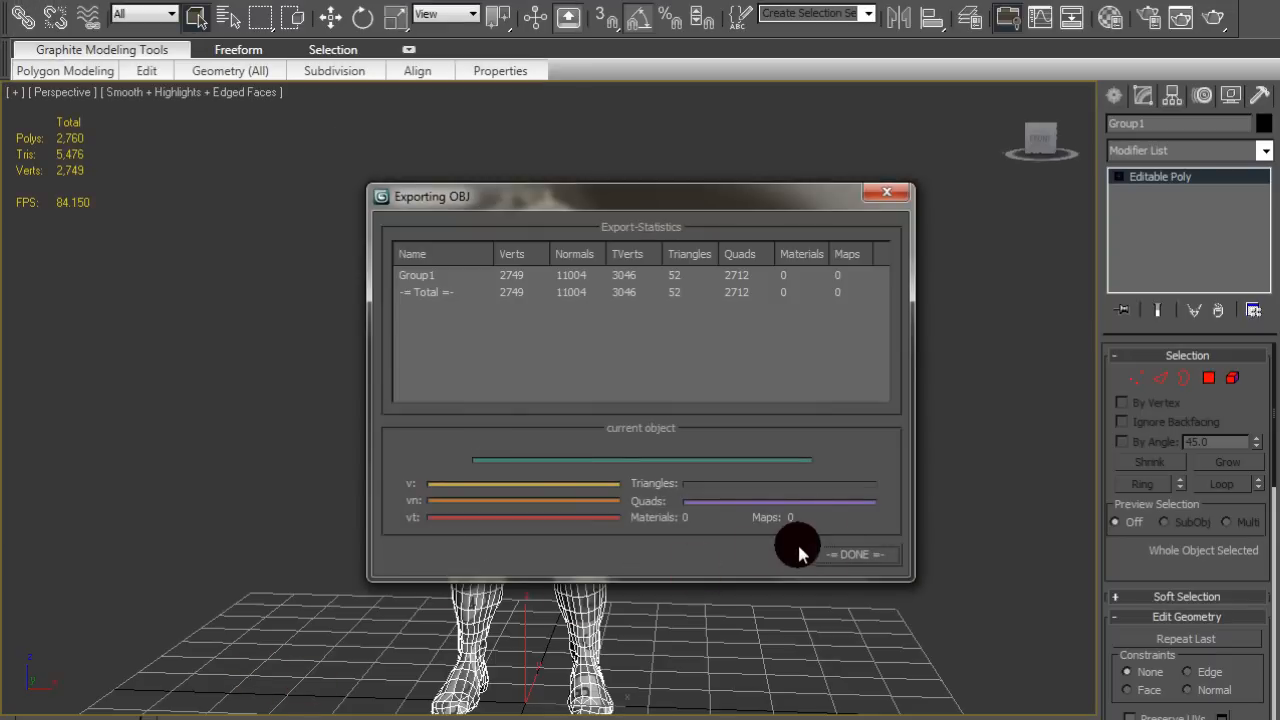
pyautogui.click(855, 554)
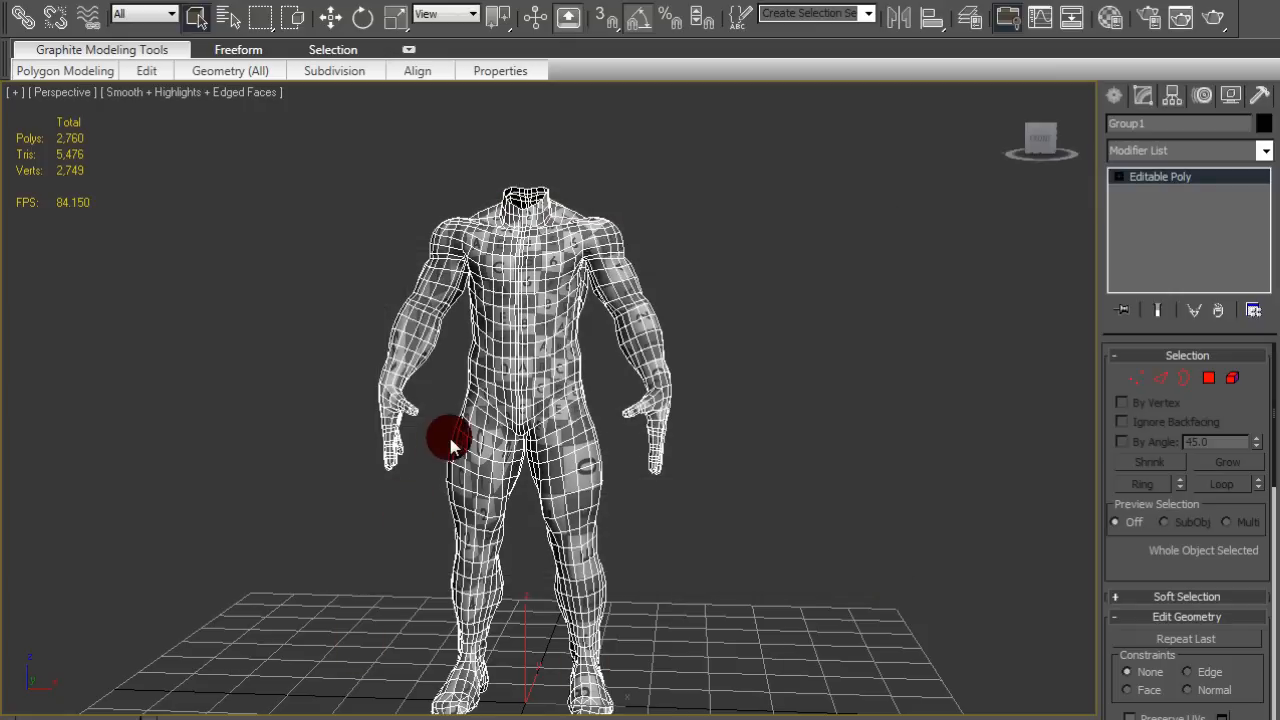
pyautogui.moveTo(450, 440)
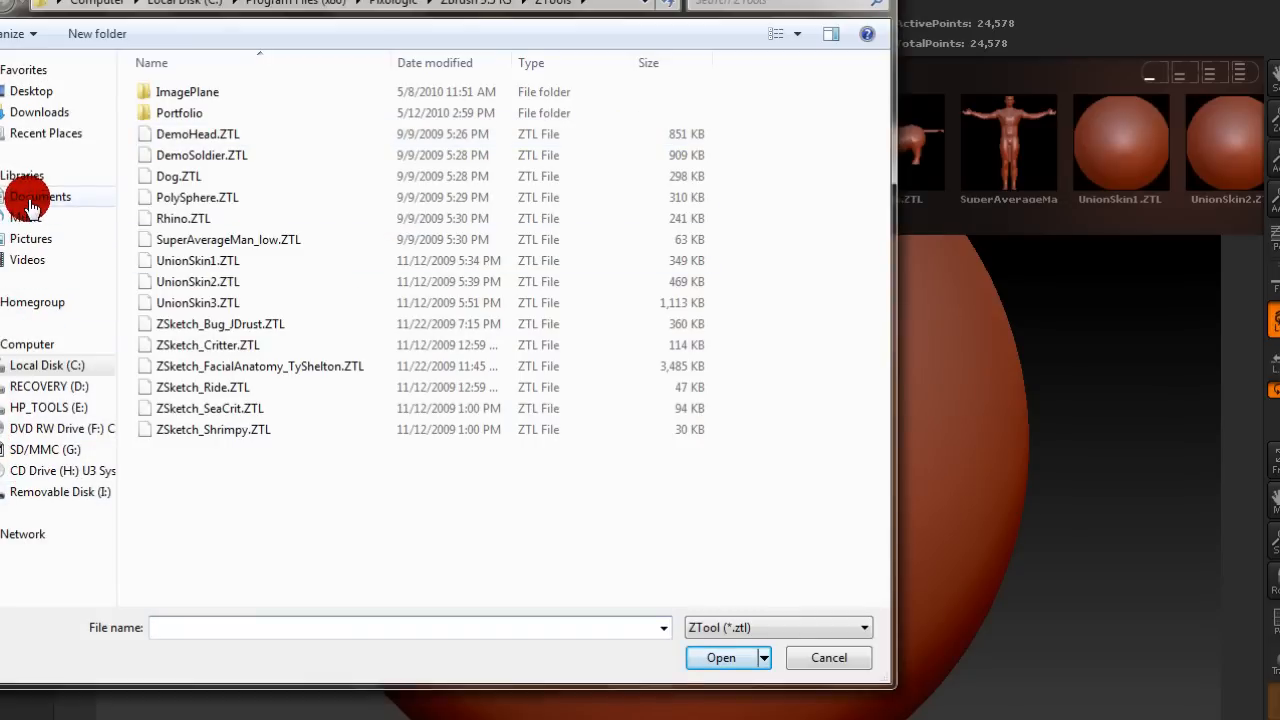
# Step: Browse the Desktop's Male folder and open man_dude_1.ZTL
pyautogui.click(31, 90)
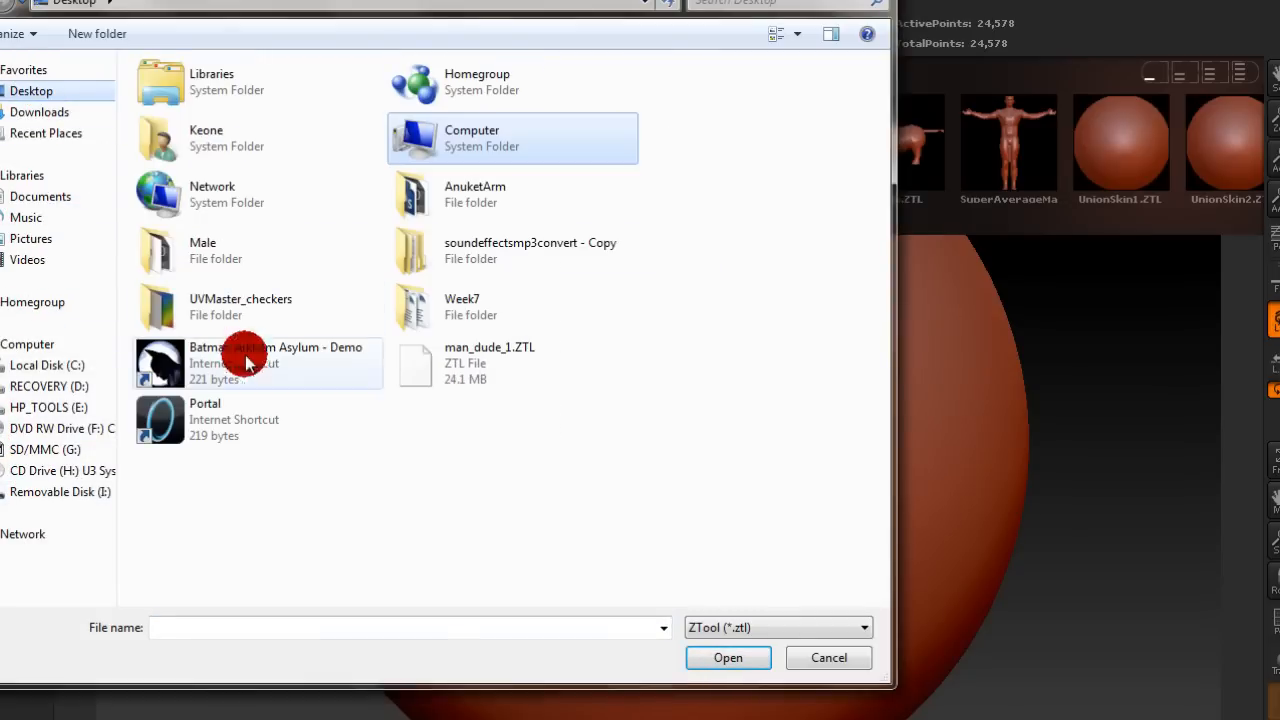
pyautogui.doubleClick(202, 250)
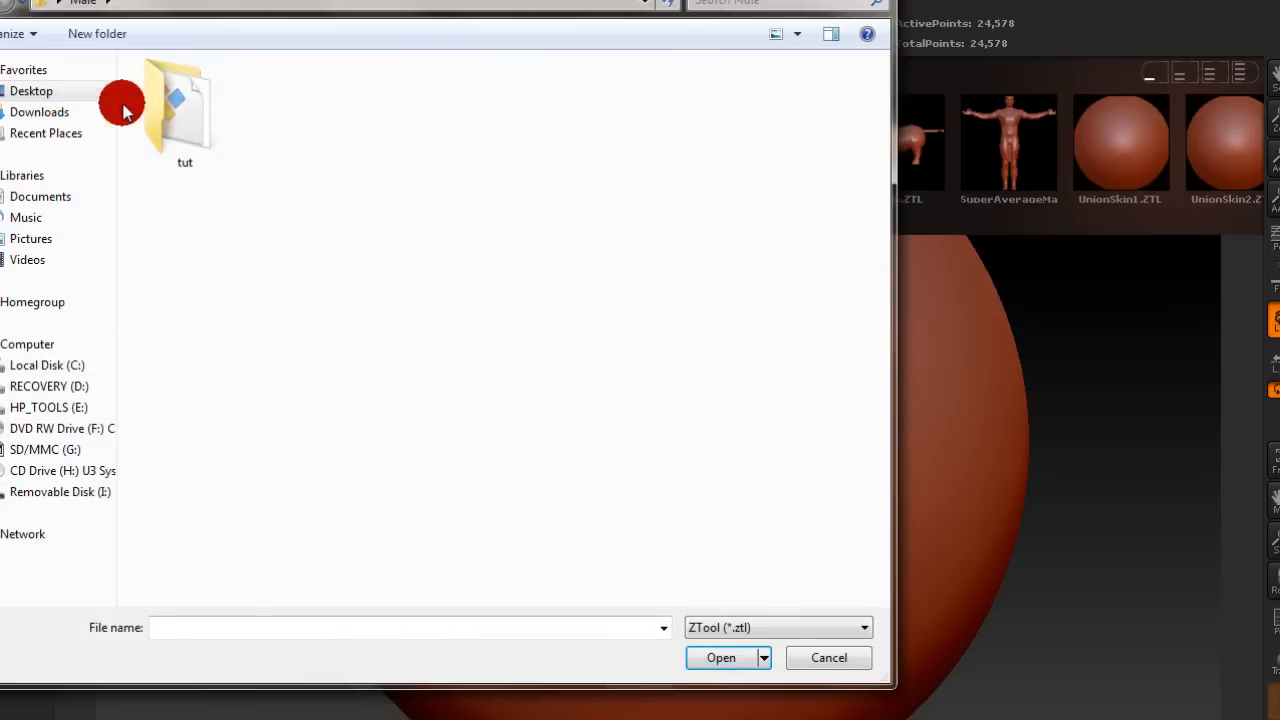
pyautogui.moveTo(605, 585)
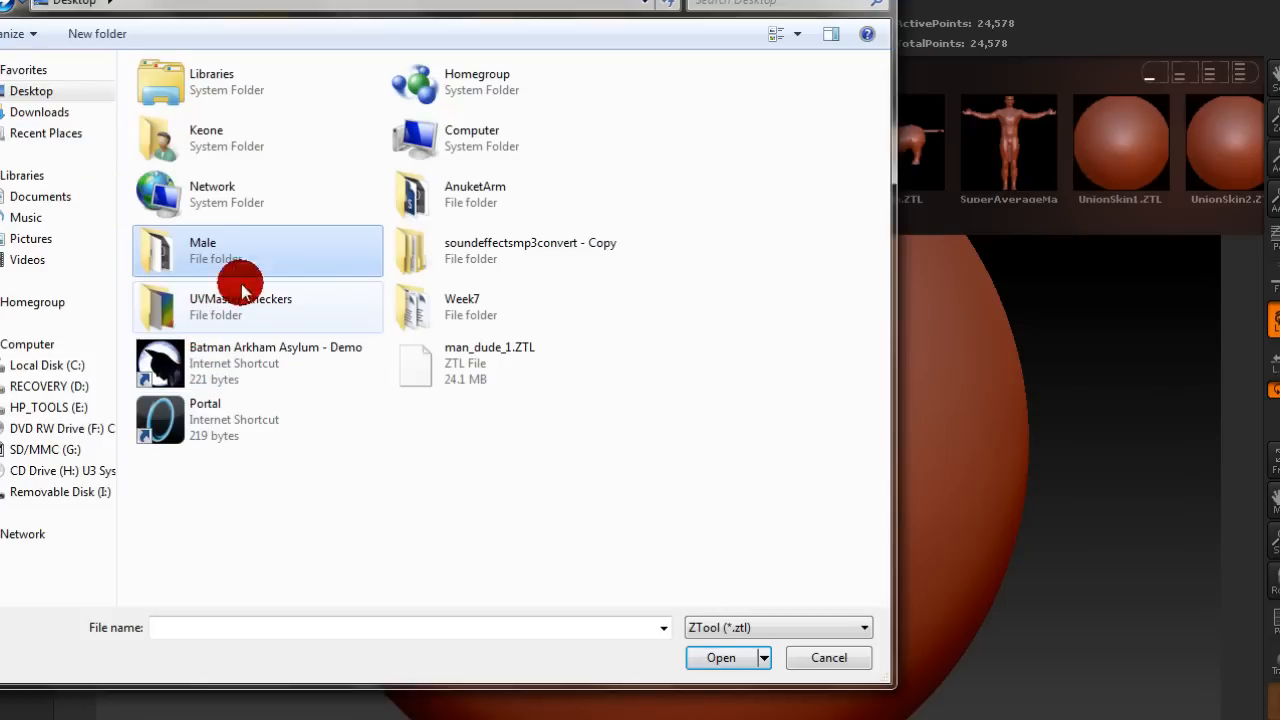
pyautogui.click(489, 363)
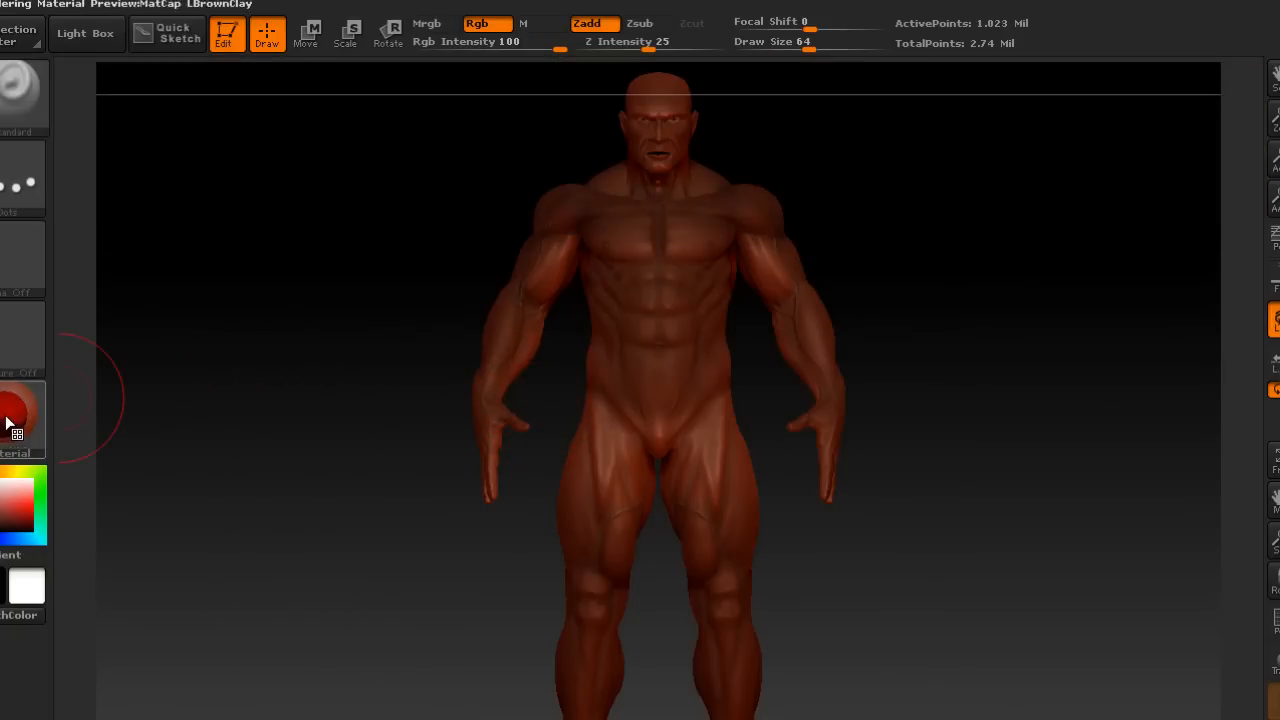
pyautogui.moveTo(1155, 478)
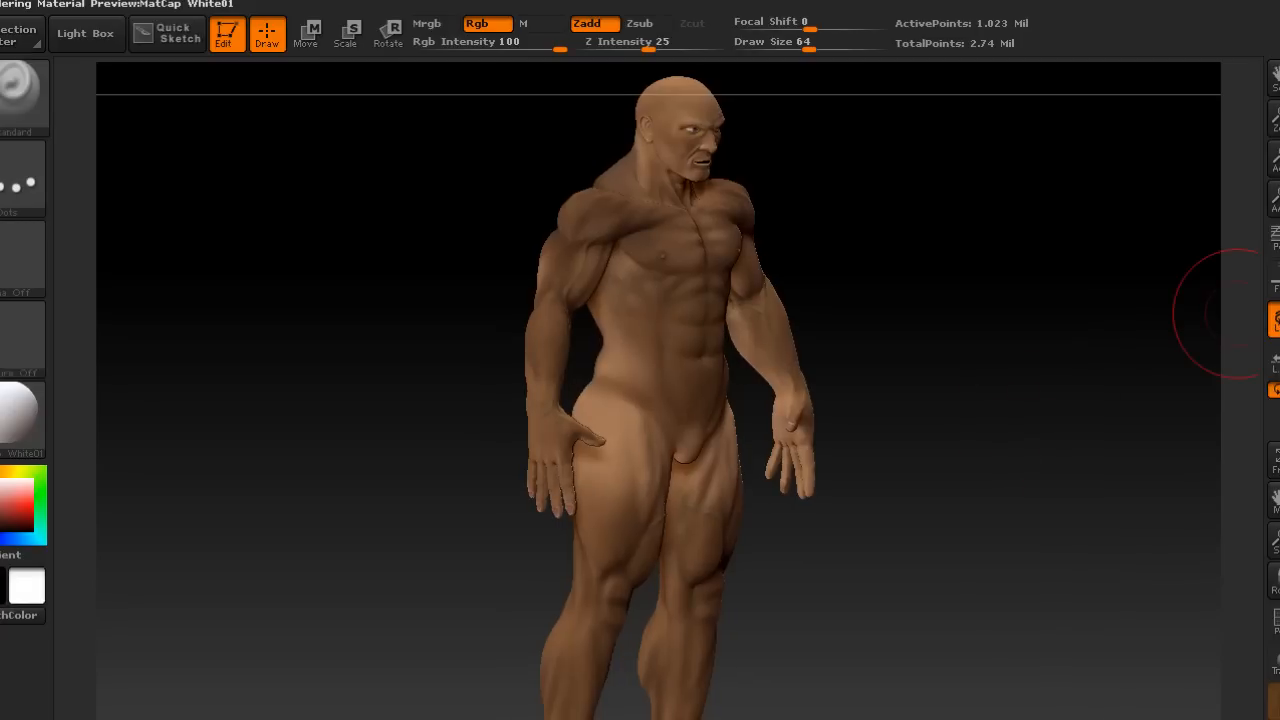
pyautogui.moveTo(1275, 138)
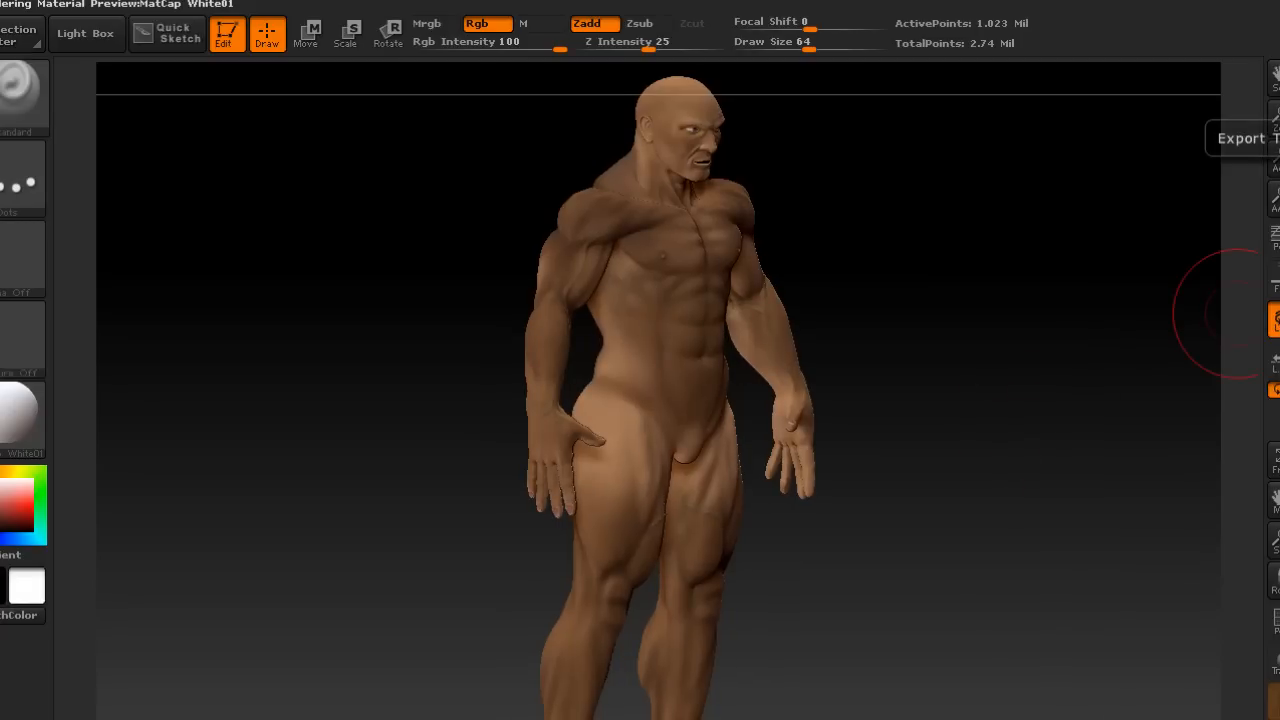
# Step: Start exporting the sculpt from the Tool menu
pyautogui.click(1243, 138)
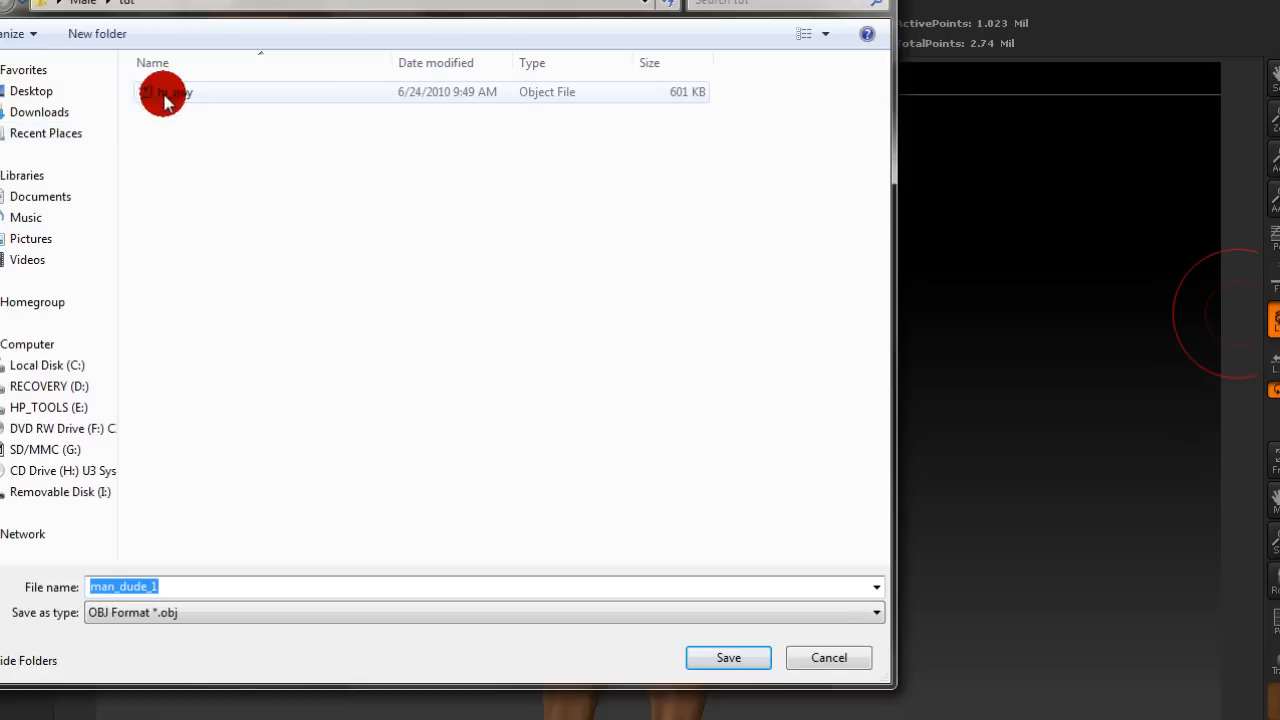
# Step: Rename the existing hi_guy file to low_guy and save the sculpt as hi_guy OBJ
pyautogui.rightClick(165, 91)
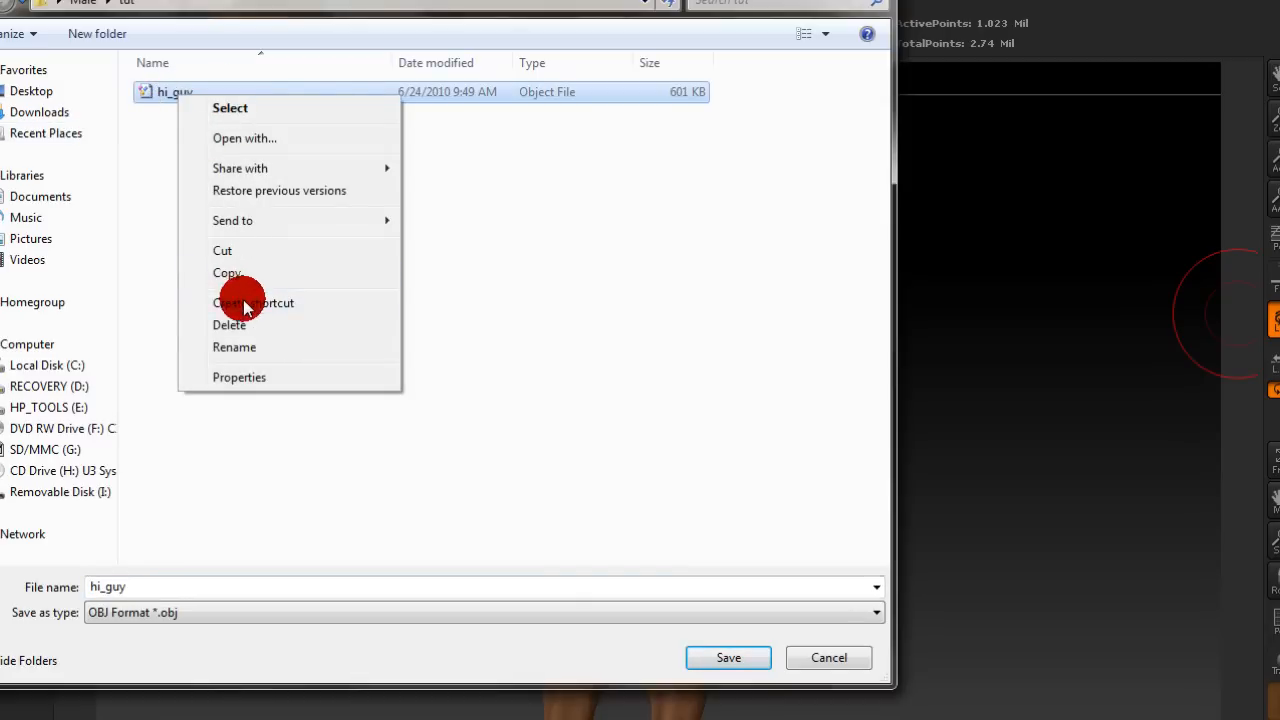
pyautogui.click(234, 347)
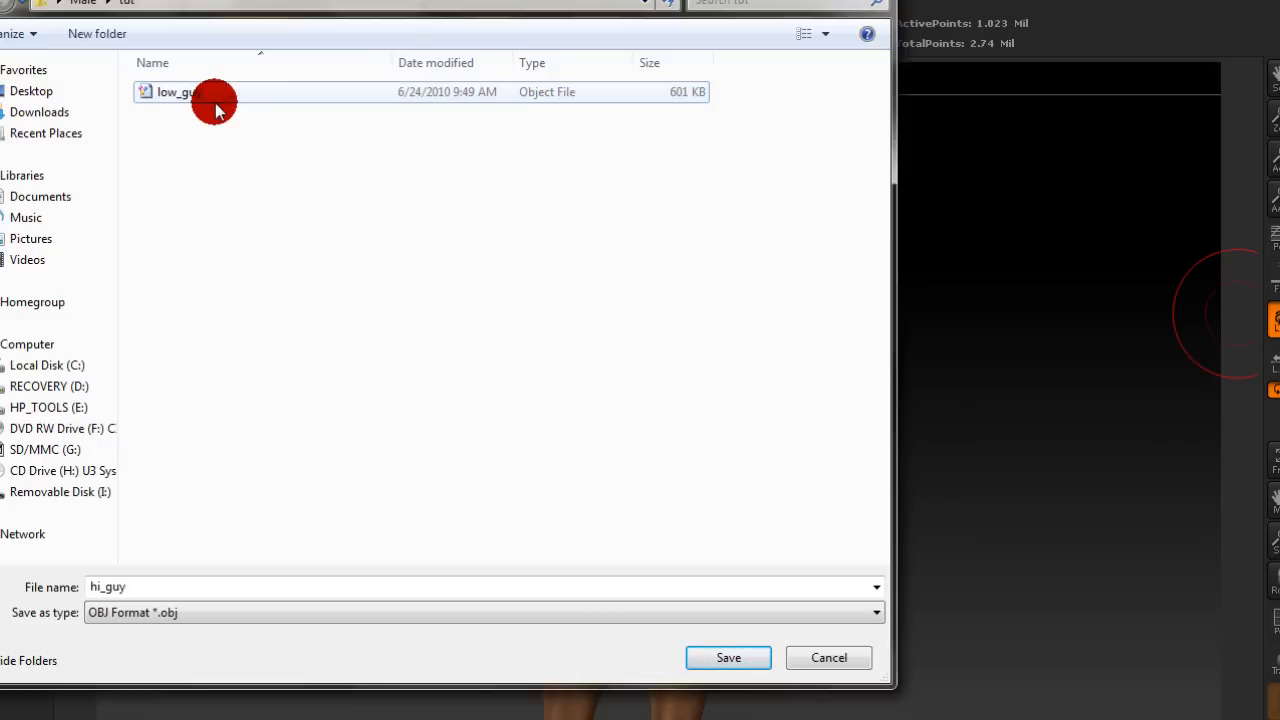
pyautogui.click(728, 657)
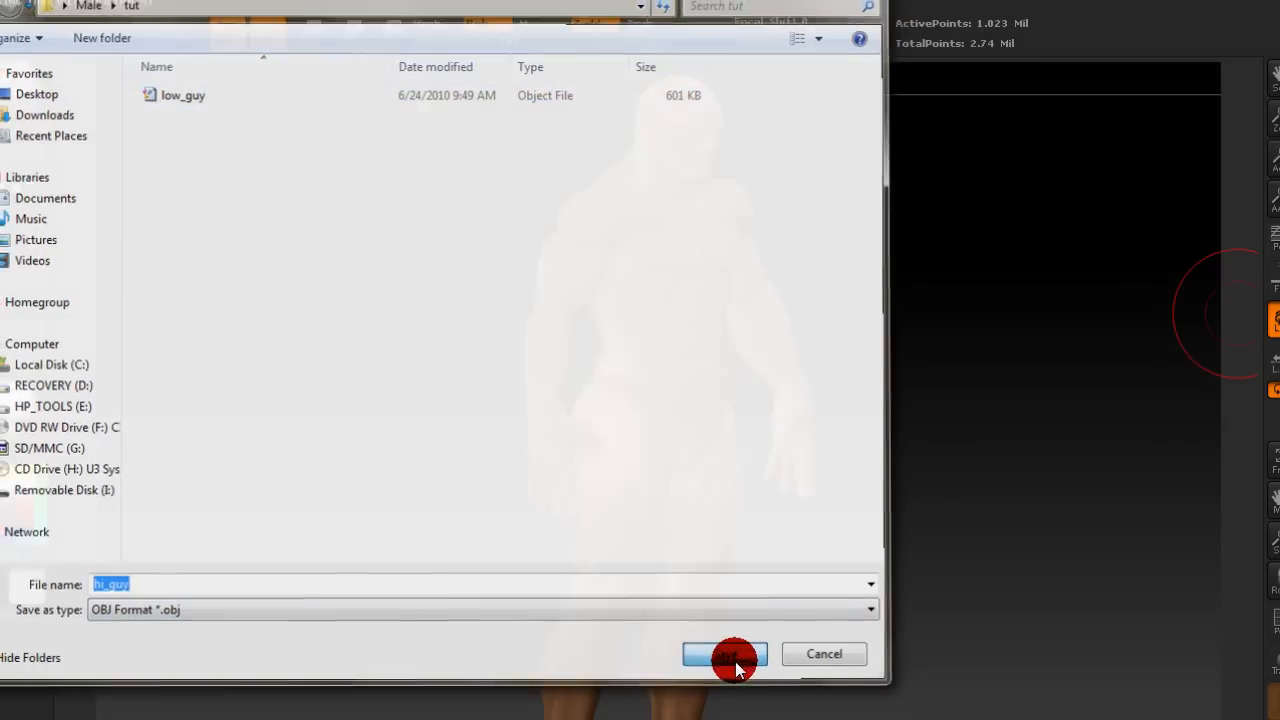
pyautogui.click(725, 653)
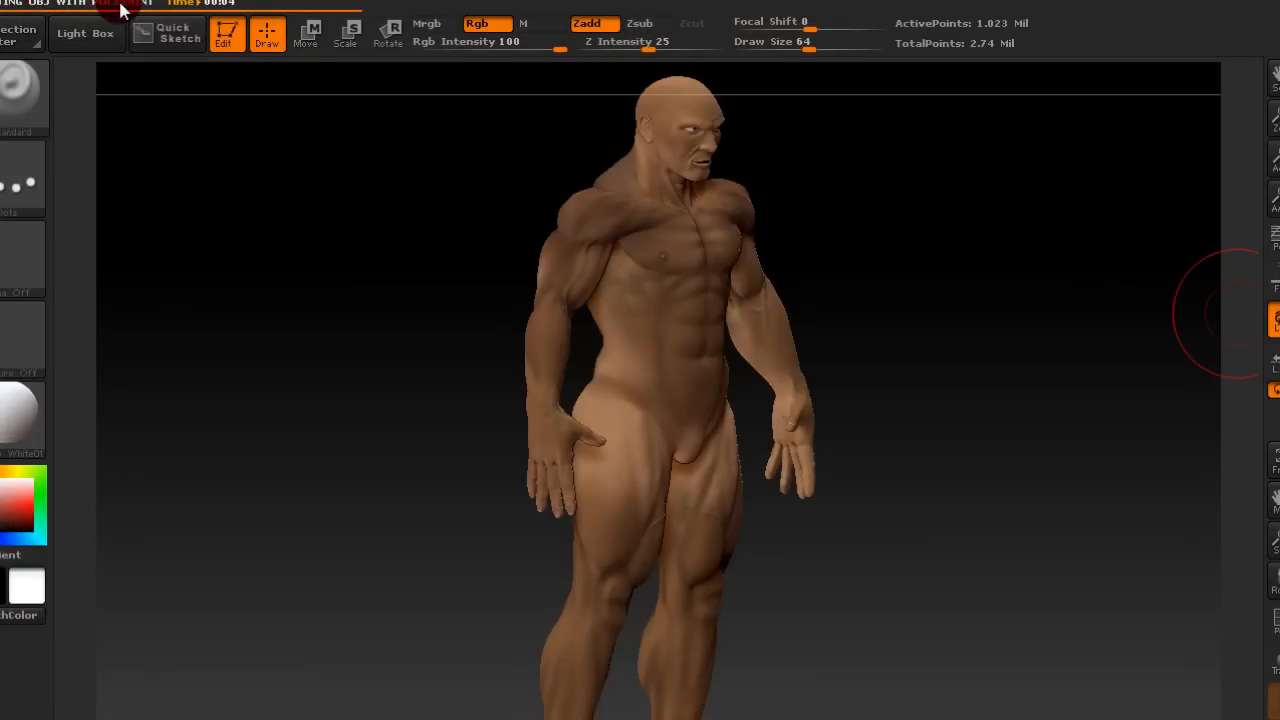
pyautogui.moveTo(320, 221)
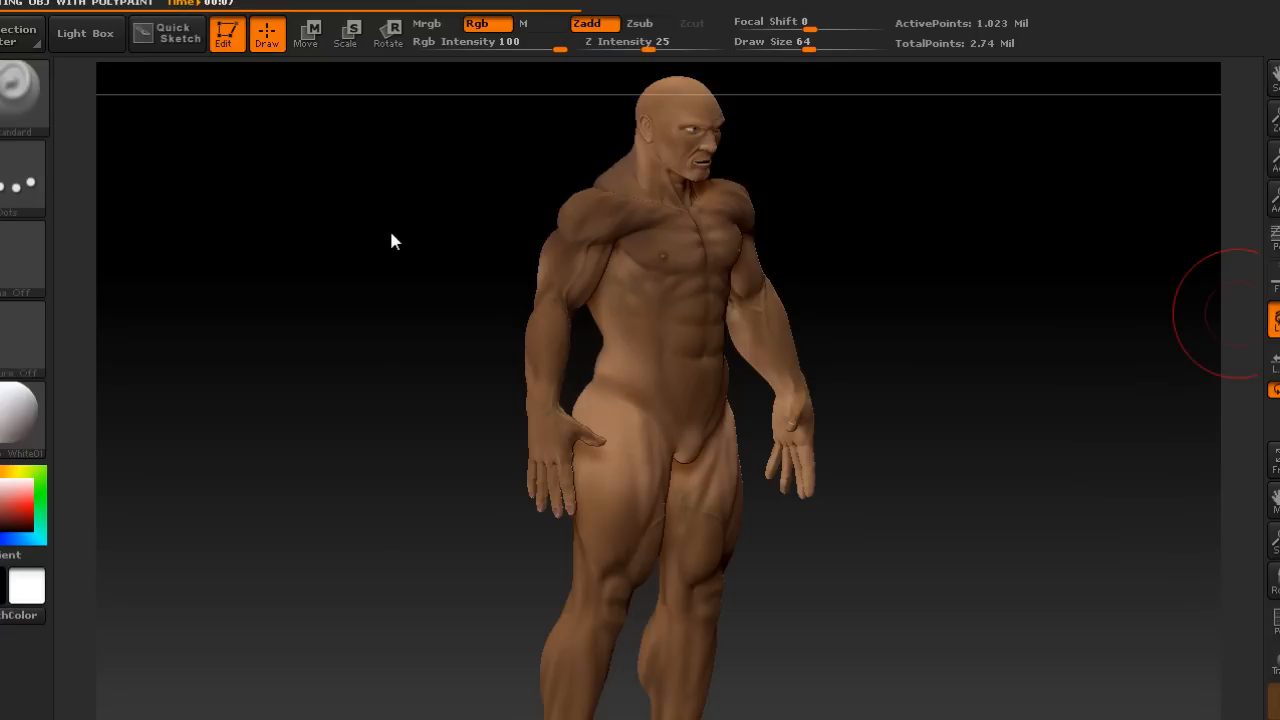
pyautogui.moveTo(400, 241)
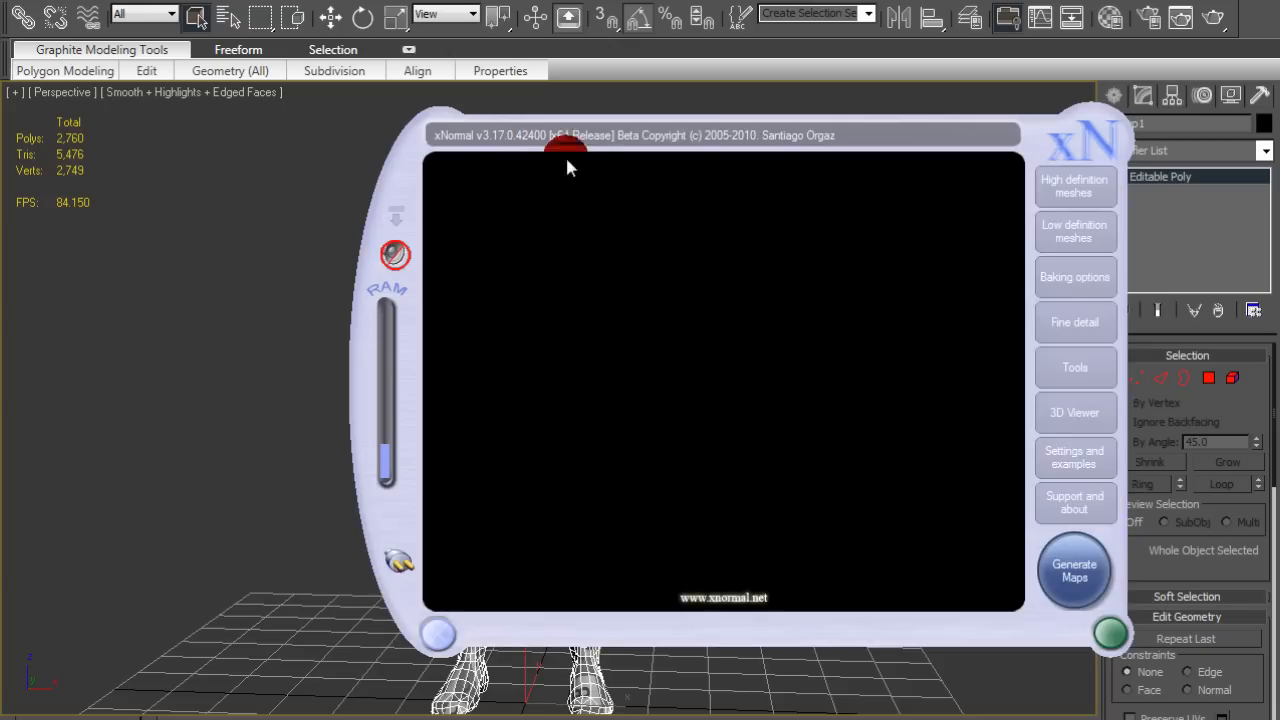
pyautogui.moveTo(1065, 183)
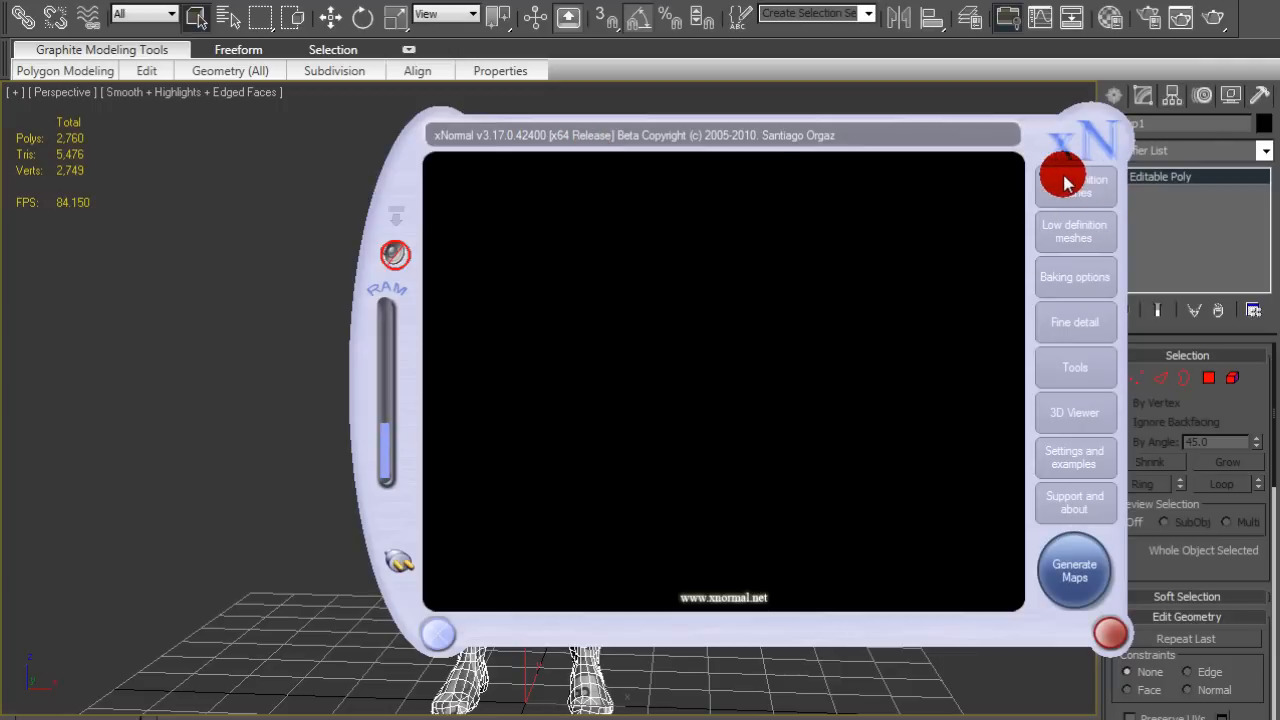
pyautogui.moveTo(890, 158)
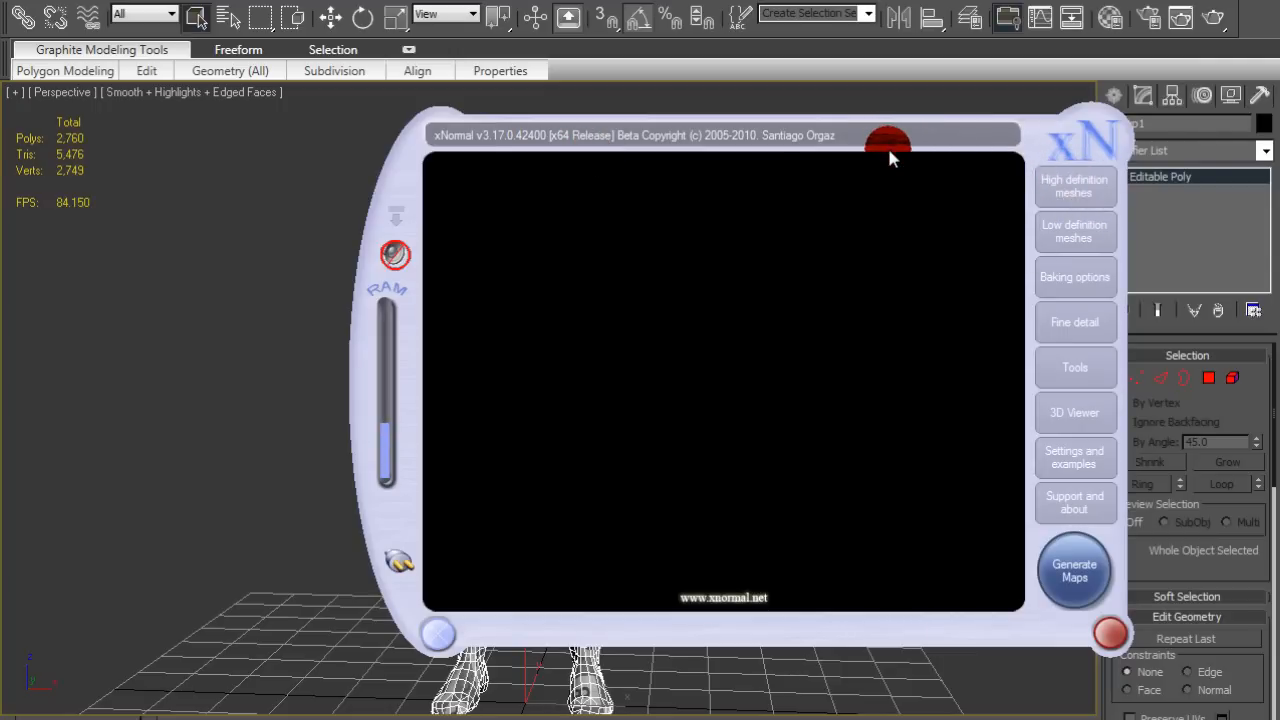